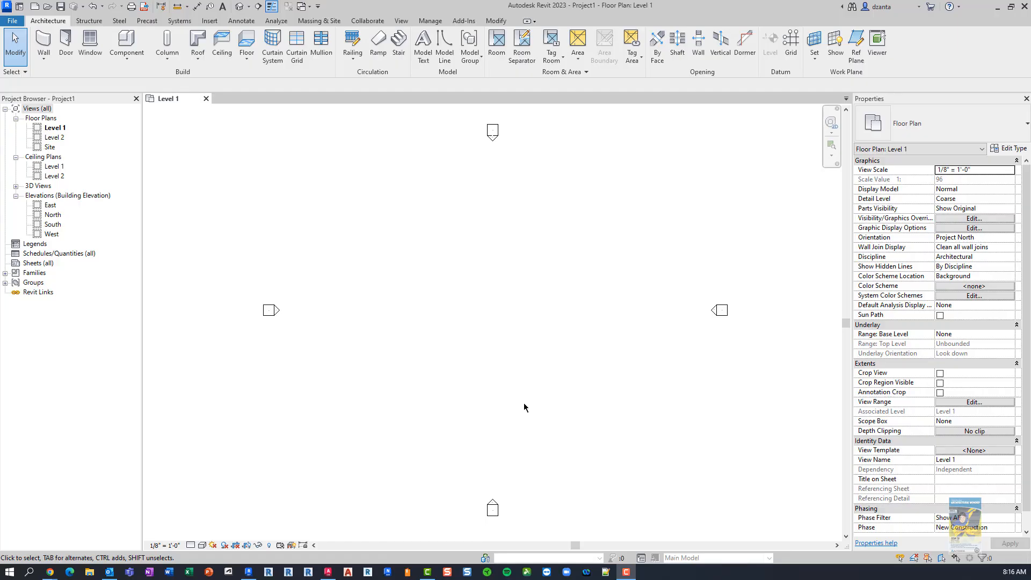
pyautogui.moveTo(512, 302)
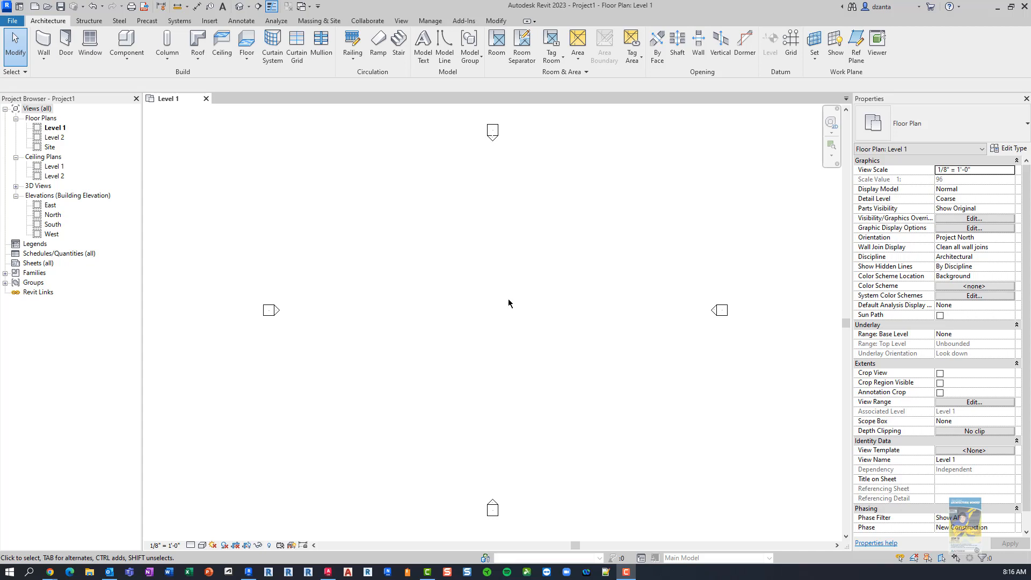
pyautogui.moveTo(483, 304)
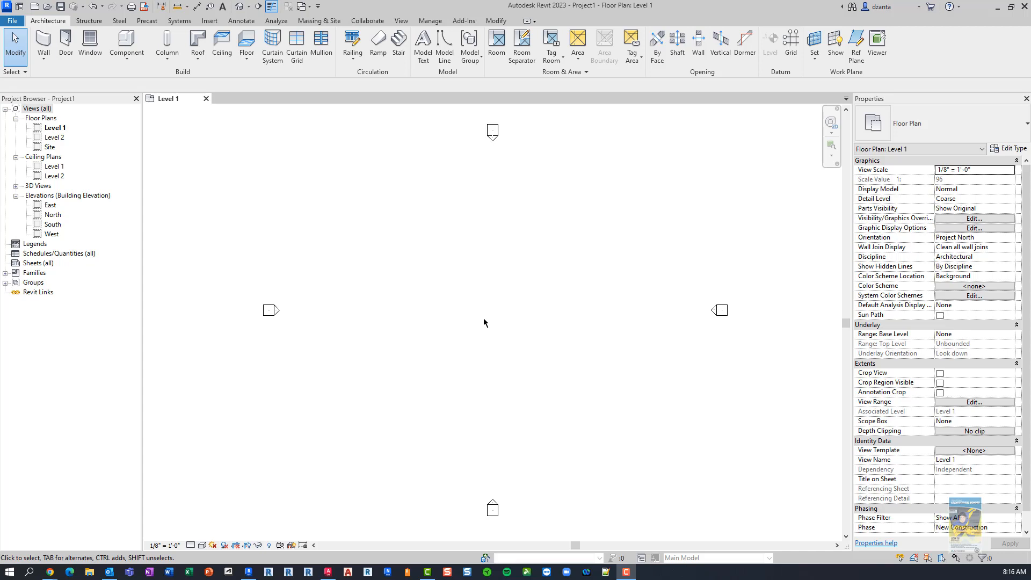
pyautogui.moveTo(467, 243)
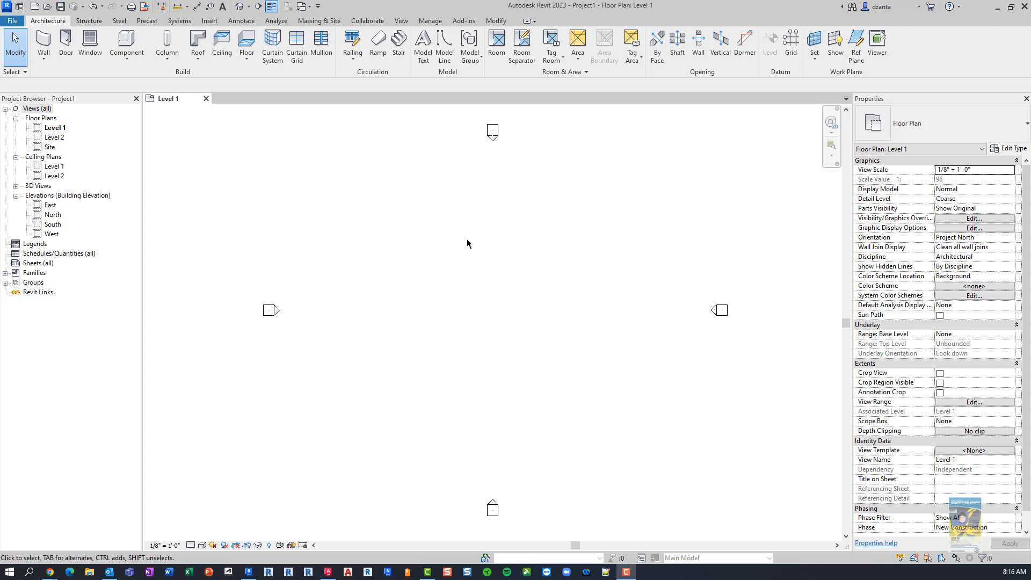
pyautogui.moveTo(565, 13)
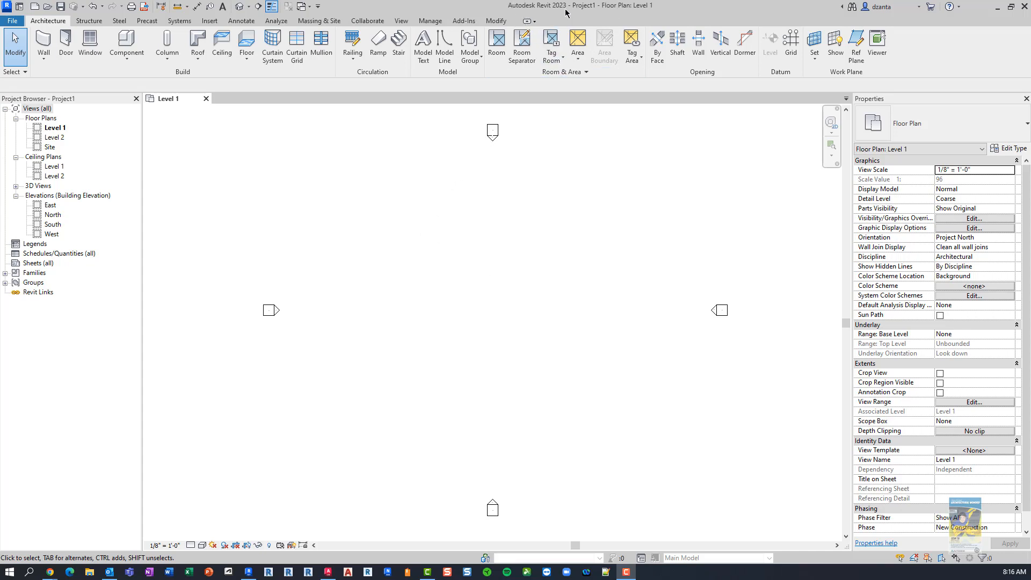
pyautogui.moveTo(456, 358)
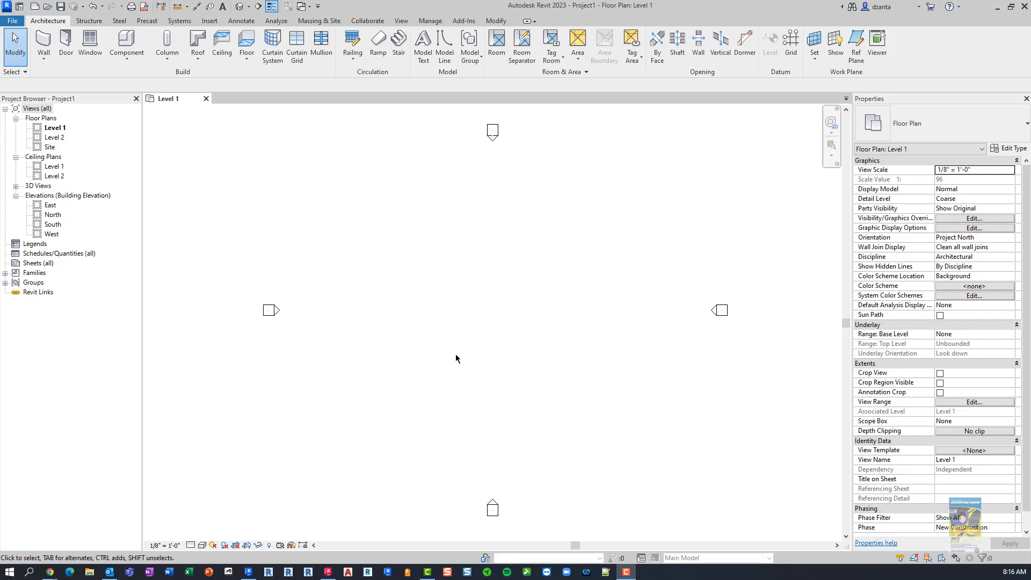
pyautogui.moveTo(312, 268)
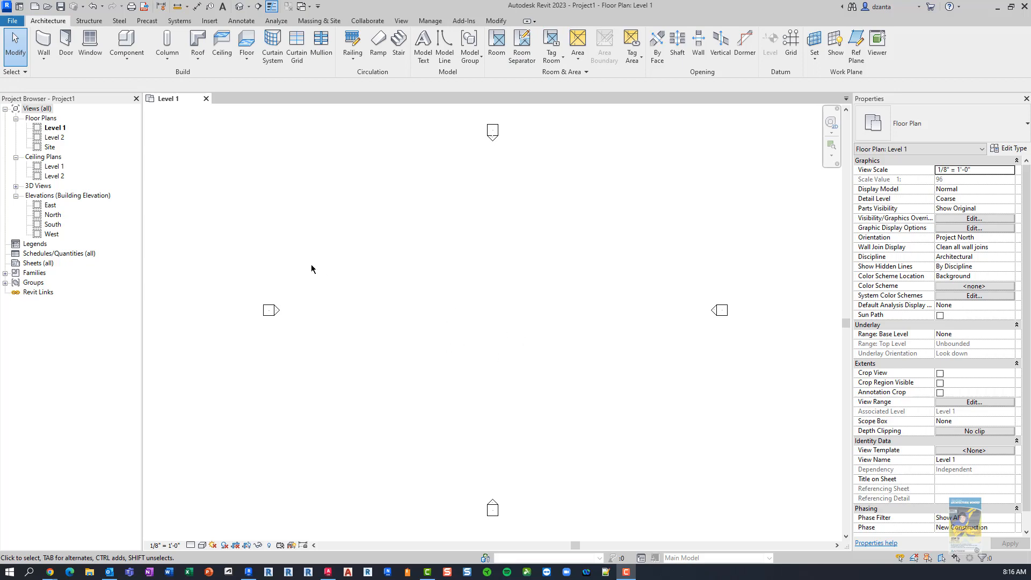
# Sketch a rectangular Generic 12" floor boundary on Level 1 and finish it.
pyautogui.click(245, 47)
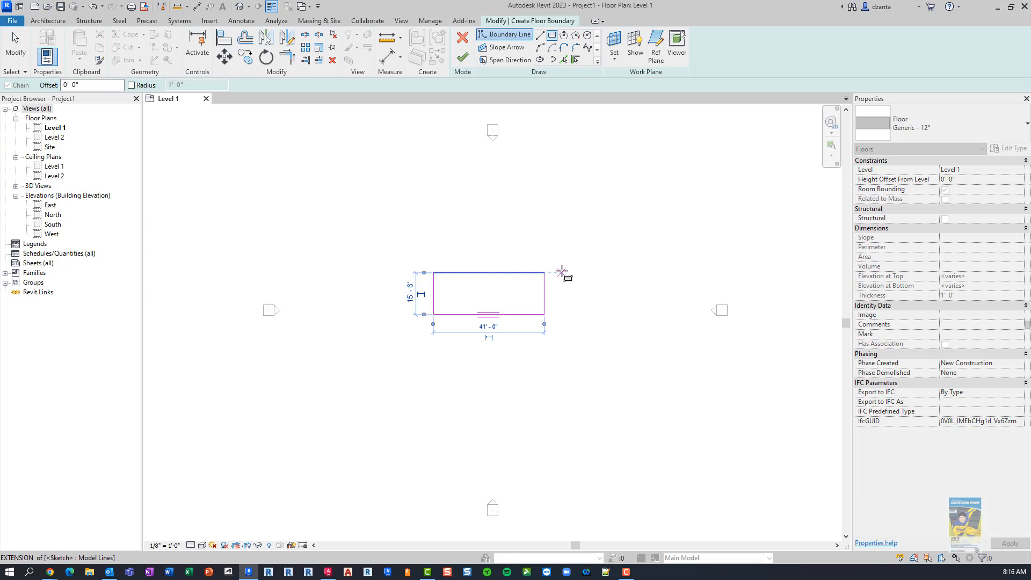
pyautogui.click(462, 56)
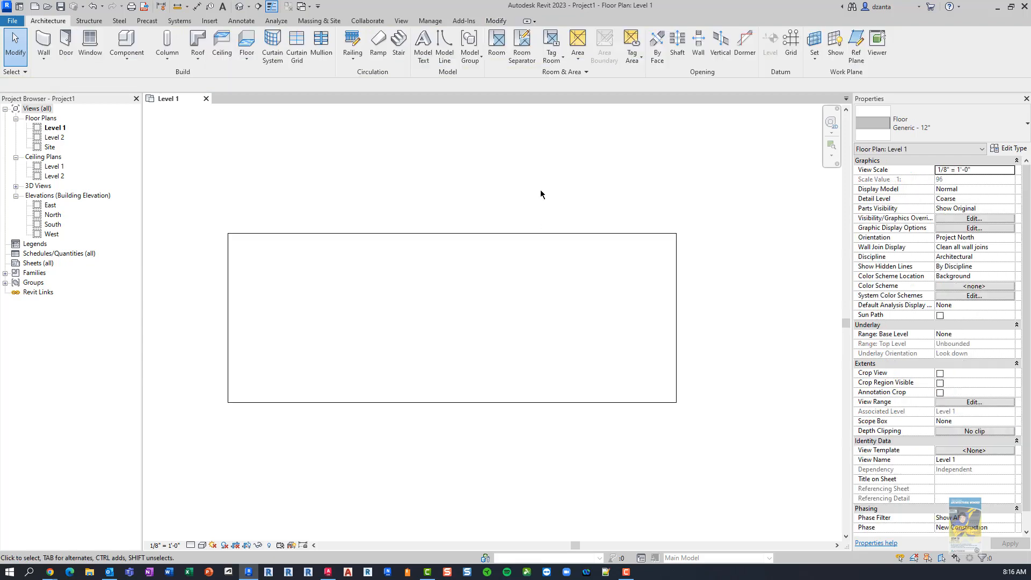
# Raise the floor's upper-right corner point to 3' 0" with Modify Sub Elements.
pyautogui.click(451, 318)
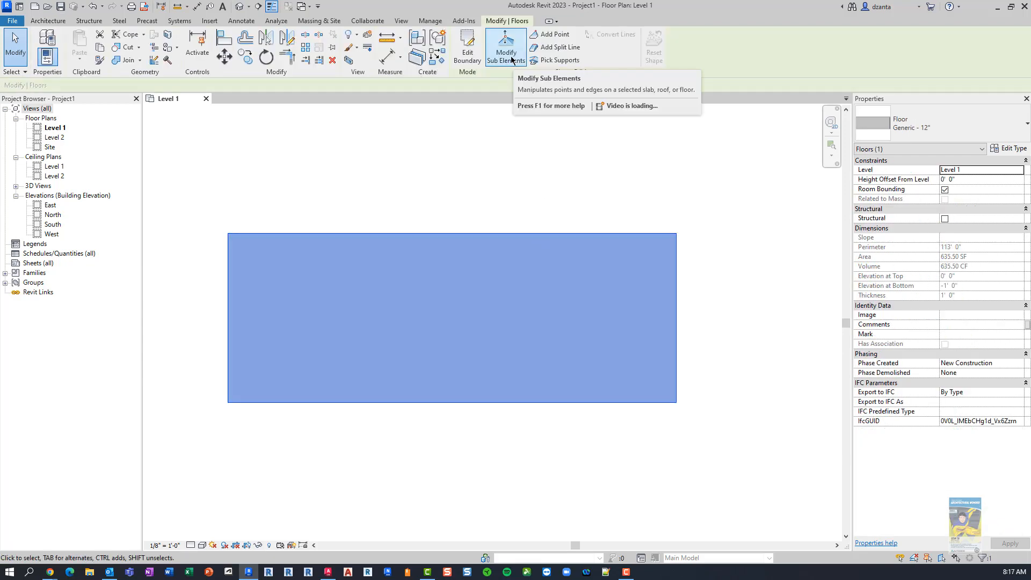
pyautogui.click(506, 48)
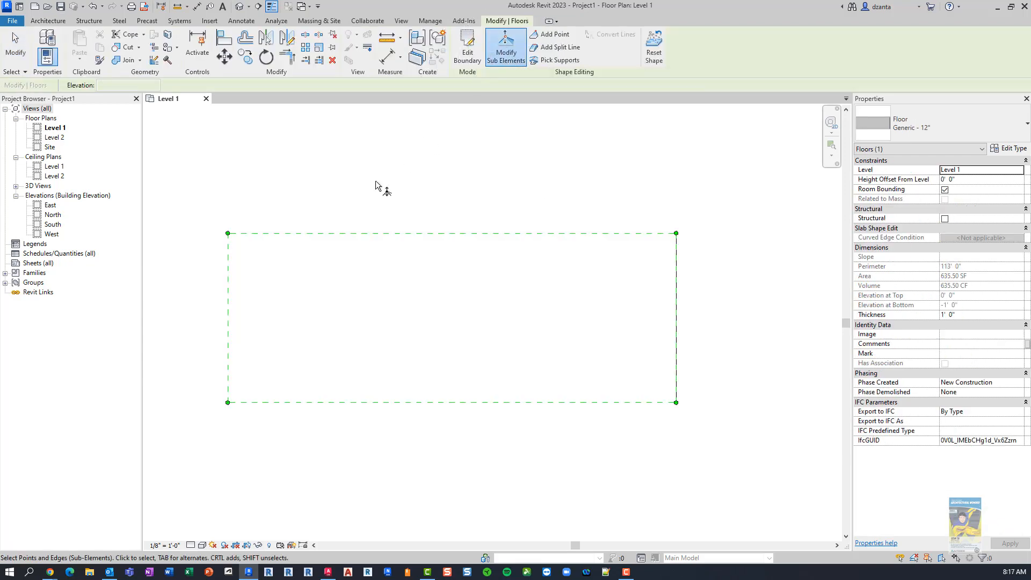
pyautogui.moveTo(690, 238)
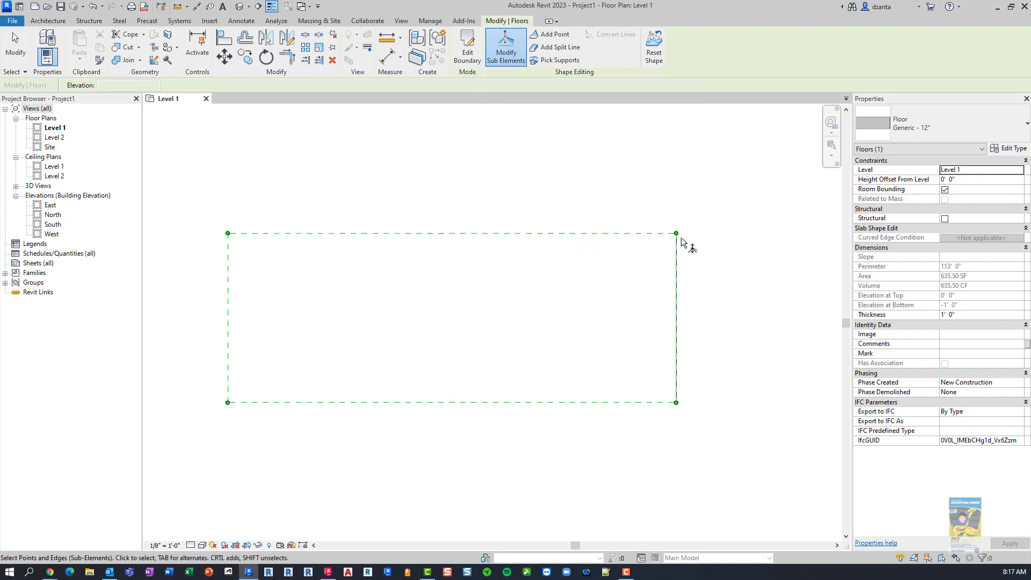
pyautogui.click(676, 233)
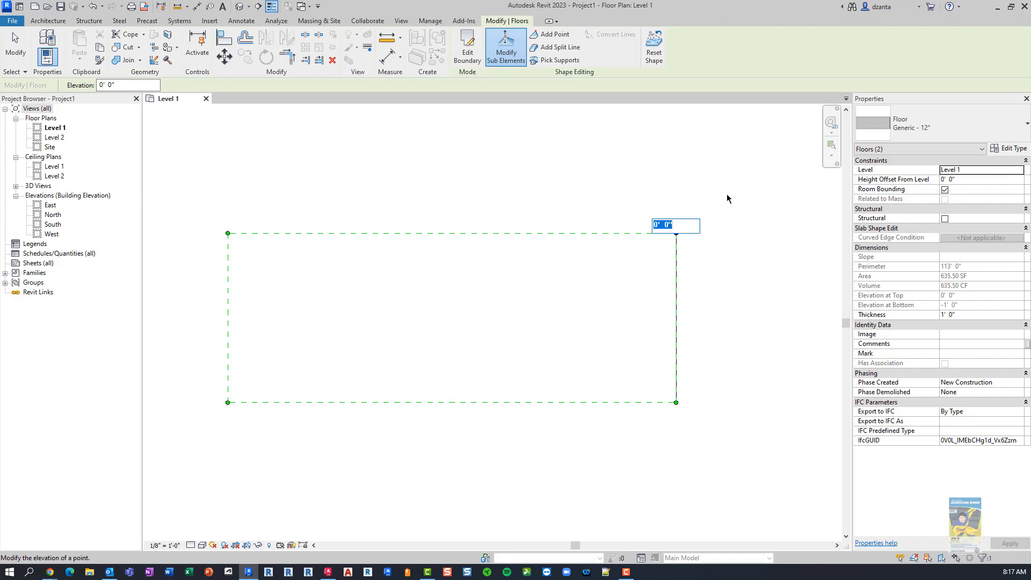
pyautogui.write('3\' 0"')
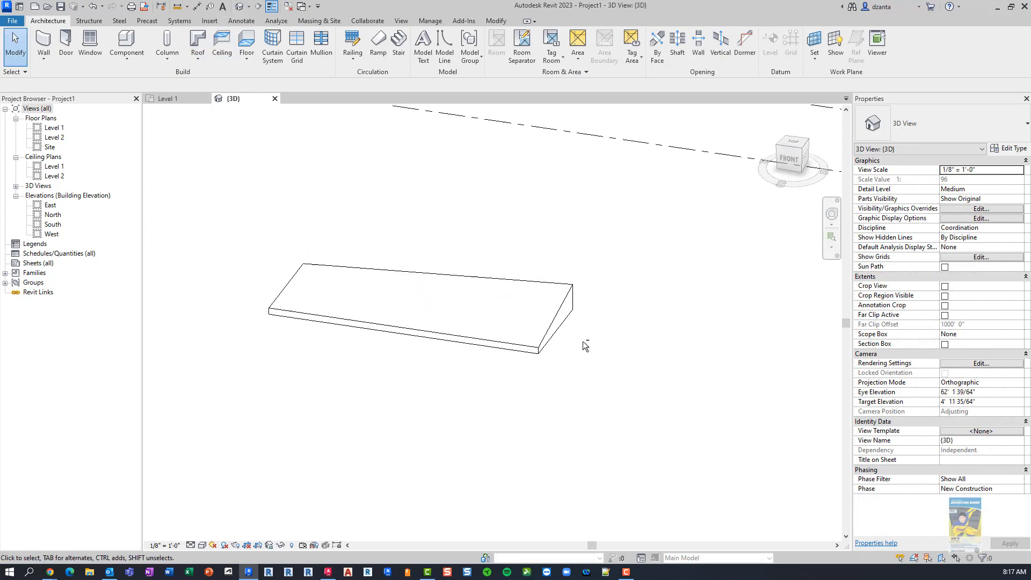
# Uncheck Variable on the floor type's Structure layer and accept the warning.
pyautogui.moveTo(586, 342); pyautogui.dragTo(483, 374)
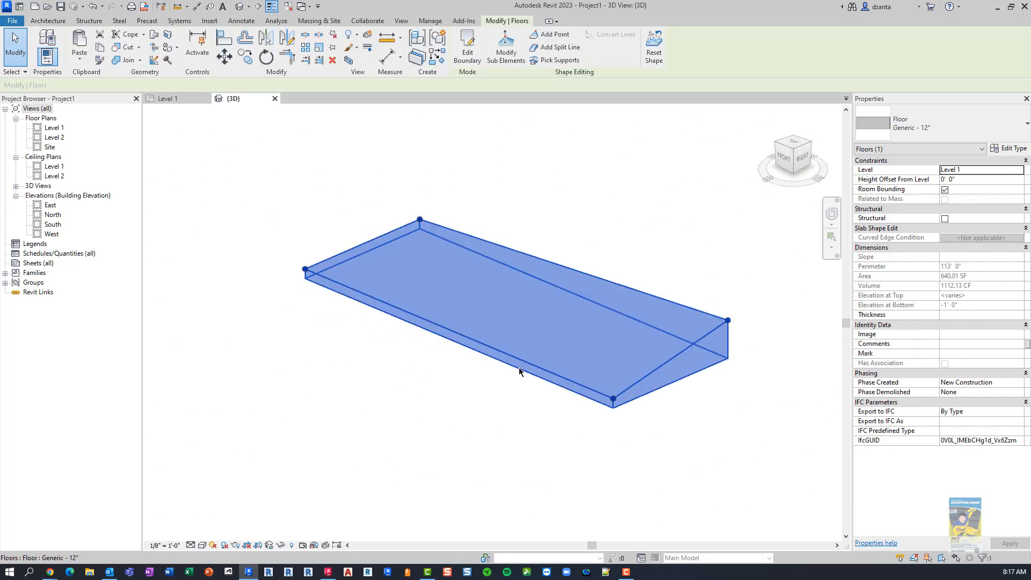
pyautogui.click(1011, 149)
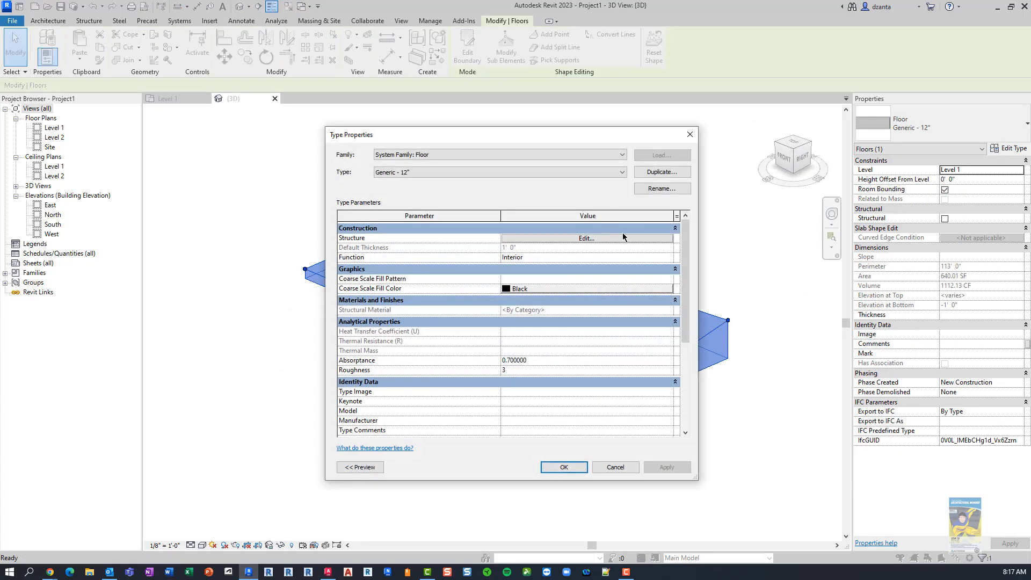
pyautogui.click(584, 238)
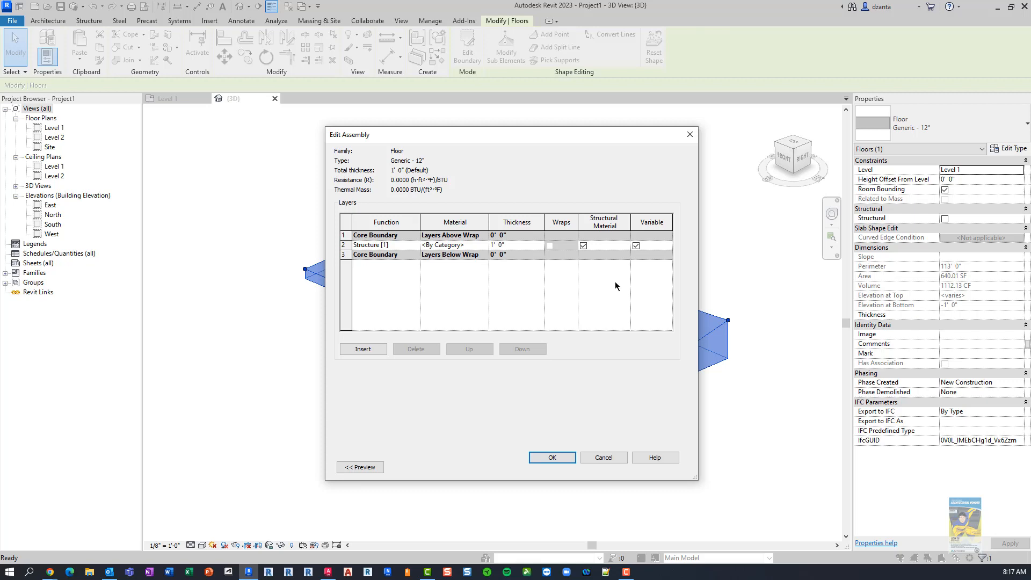
pyautogui.click(551, 457)
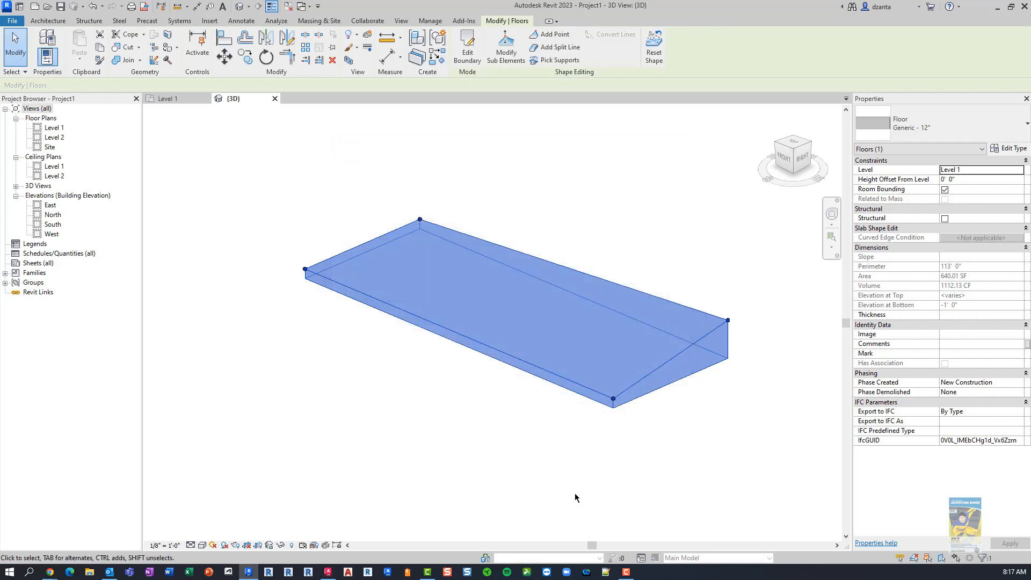
pyautogui.click(617, 447)
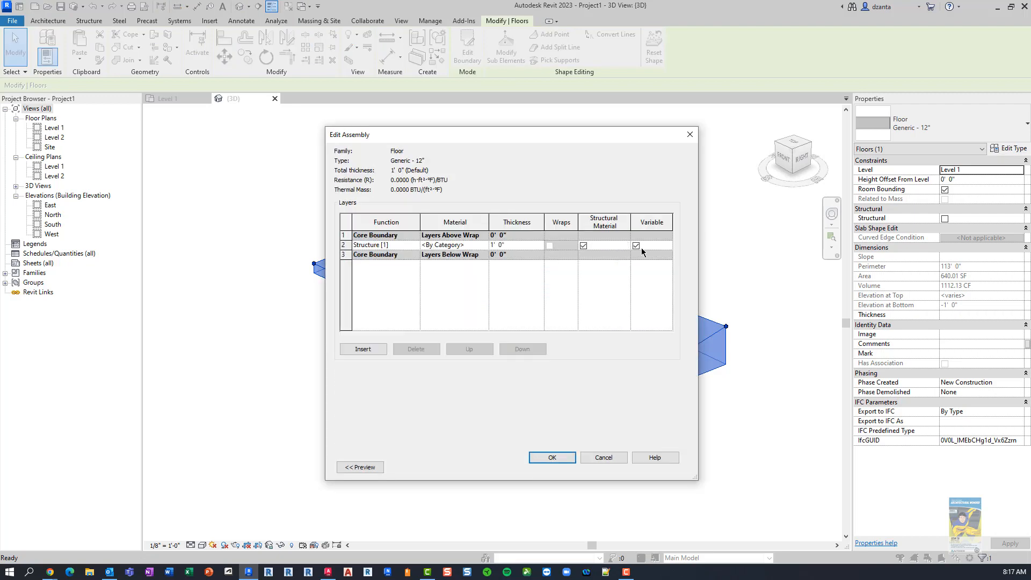
pyautogui.click(636, 245)
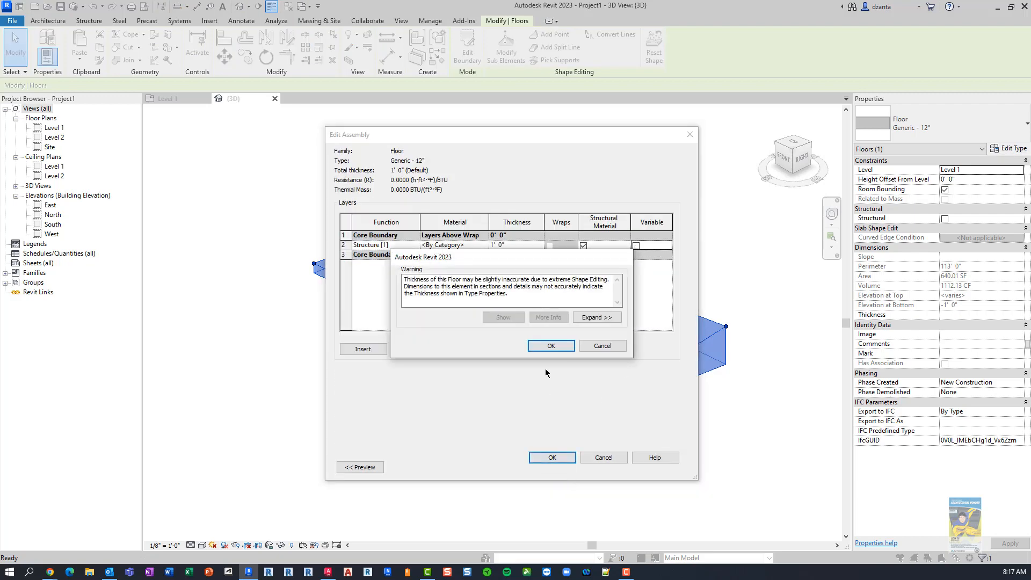
pyautogui.click(550, 346)
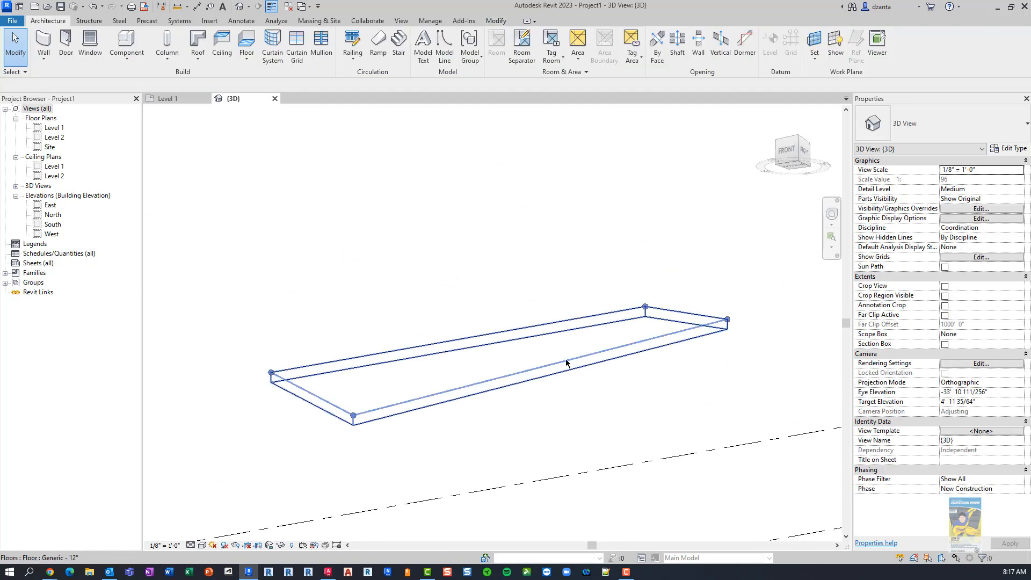
# Set the slab's upper-left corner point elevation to -1.
pyautogui.moveTo(566, 364); pyautogui.dragTo(449, 315)
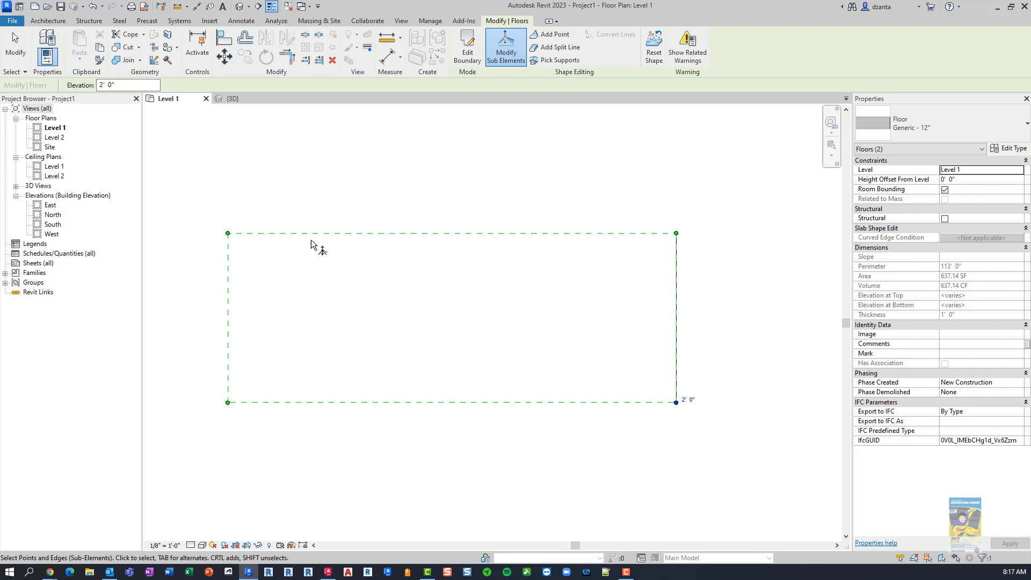
pyautogui.click(228, 233)
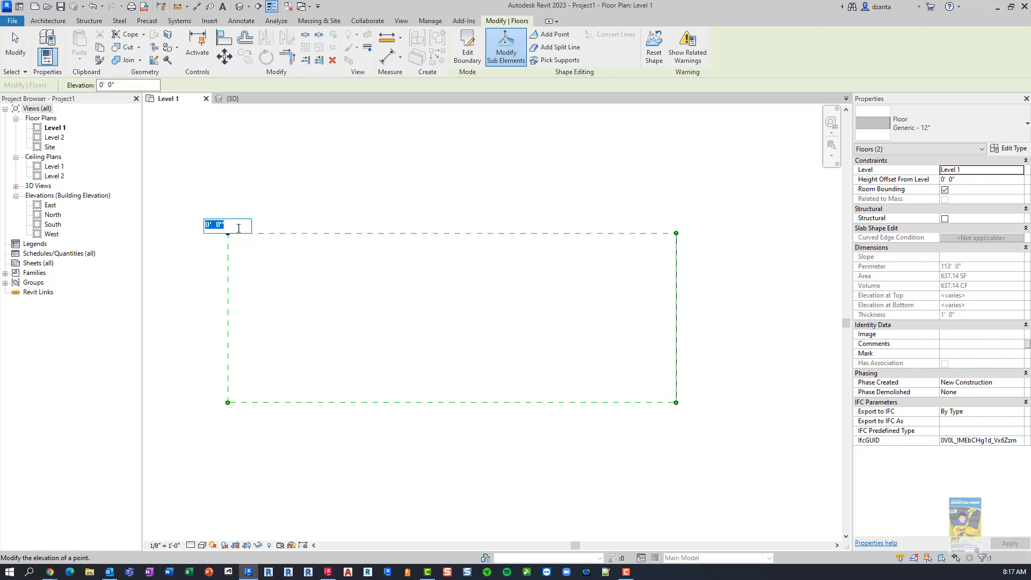
pyautogui.write('-1')
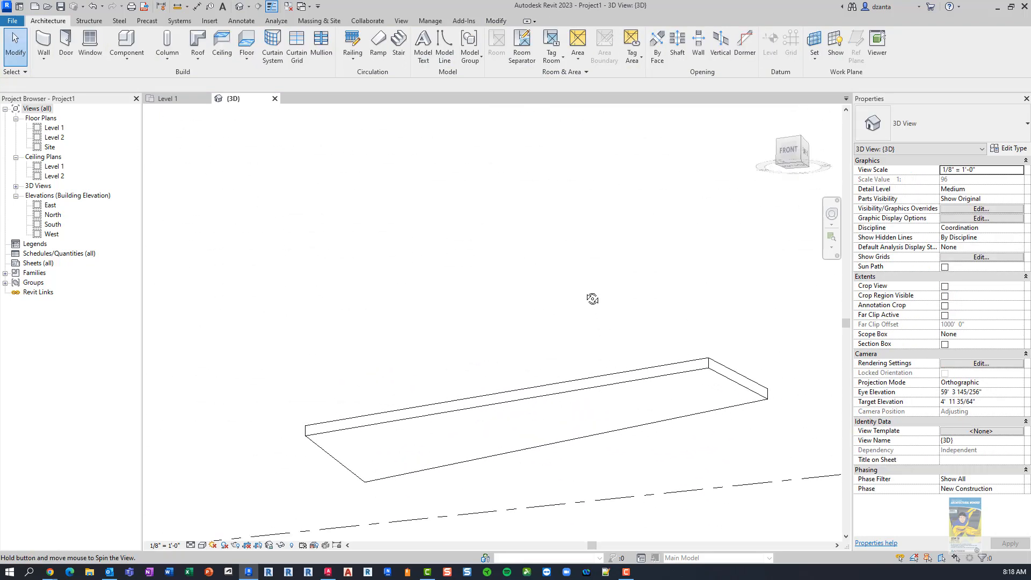
# Set a slab corner point elevation to 5' 0" and orbit to inspect the peak.
pyautogui.moveTo(592, 298); pyautogui.dragTo(423, 373)
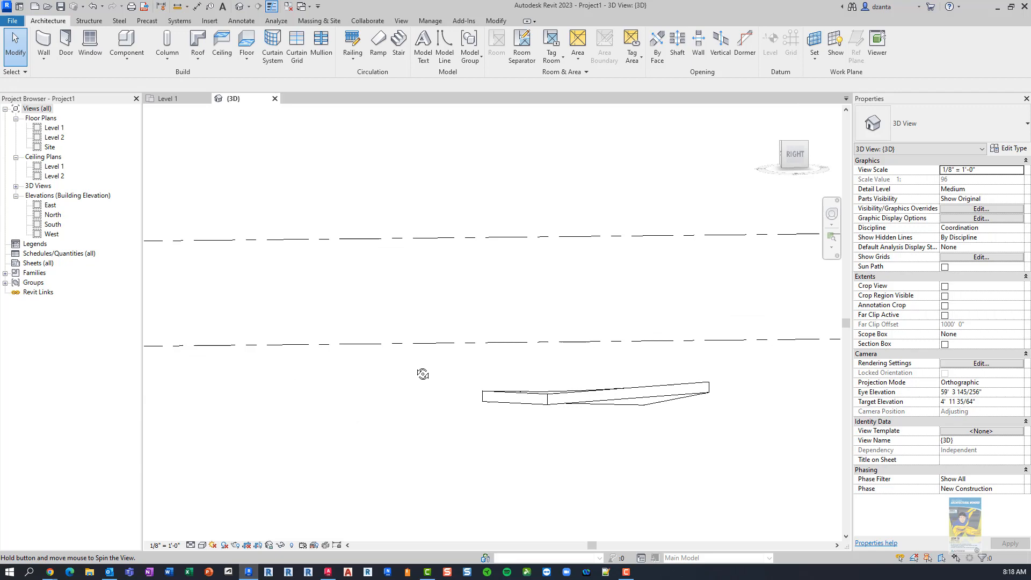
pyautogui.moveTo(423, 373); pyautogui.dragTo(545, 509)
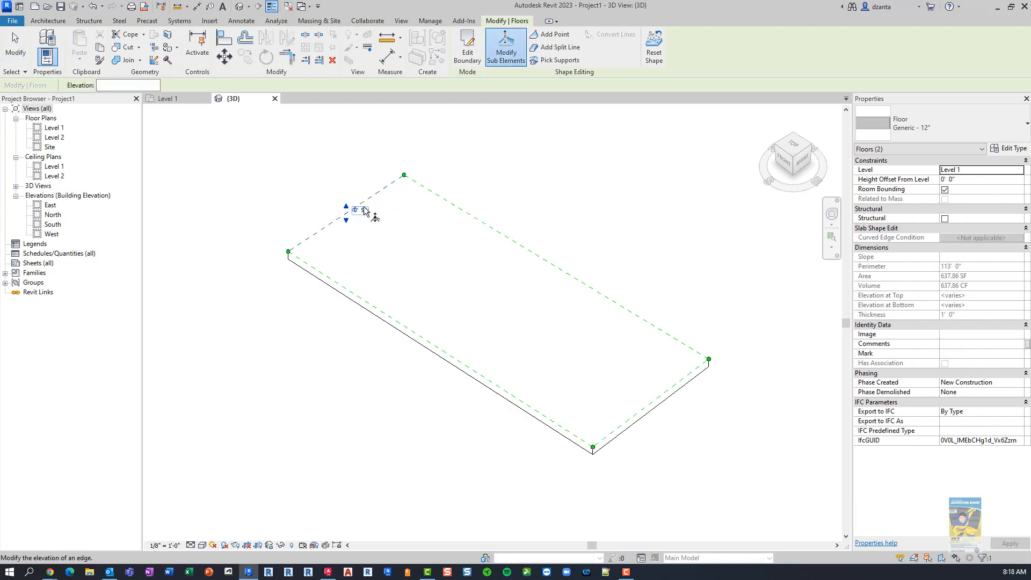
pyautogui.click(360, 209)
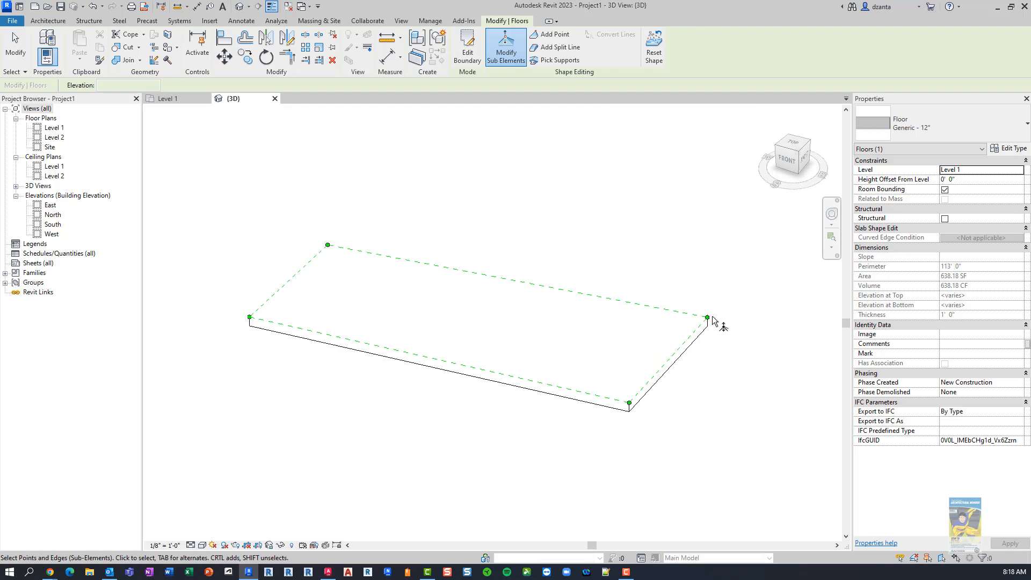
pyautogui.click(706, 319)
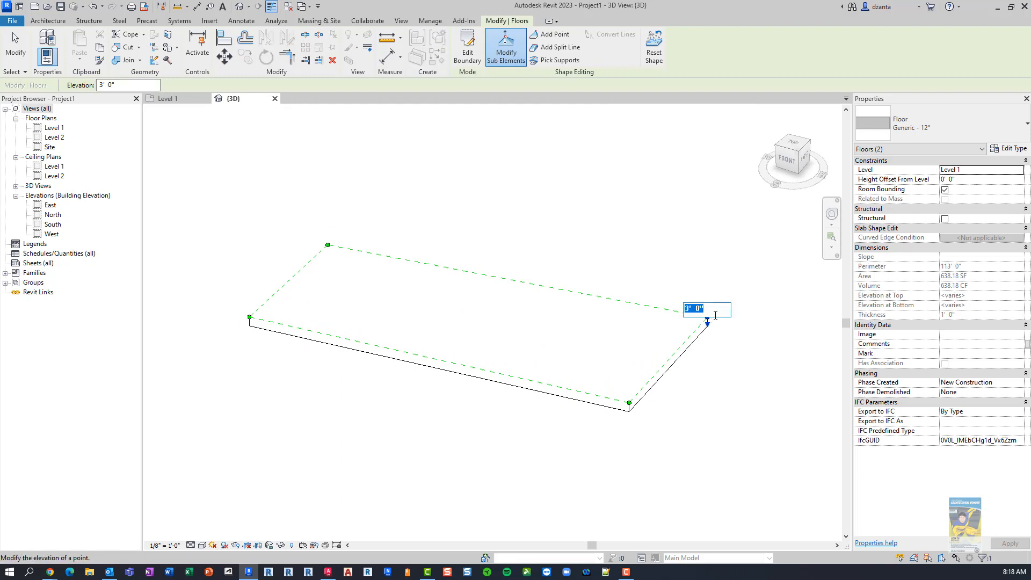
pyautogui.write('5\' 0"')
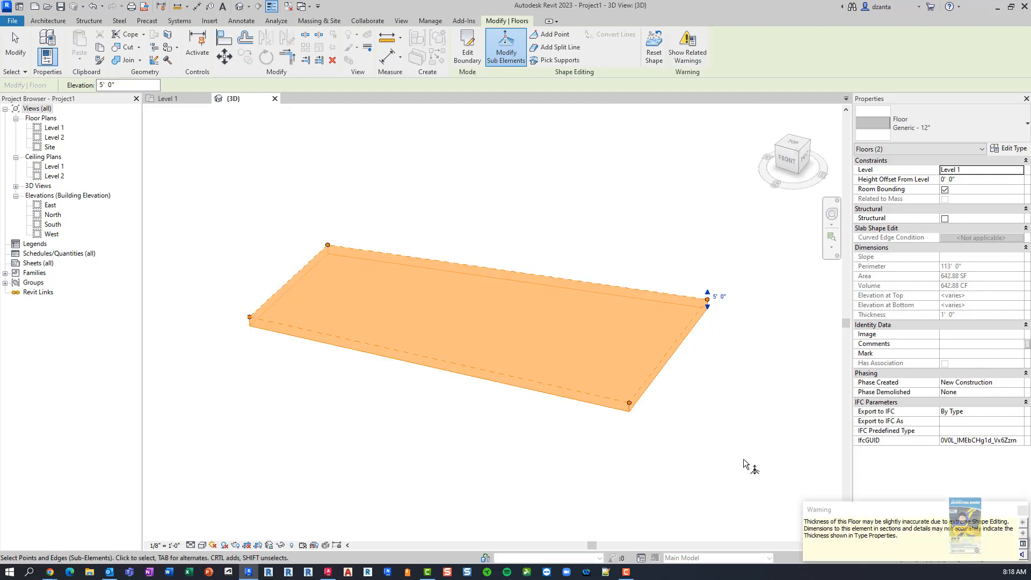
pyautogui.moveTo(848, 526)
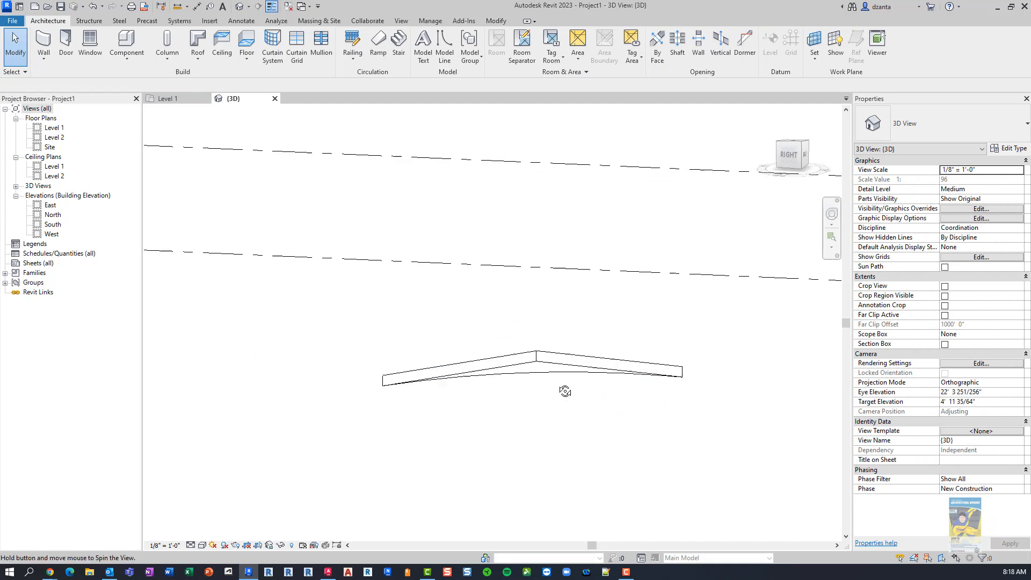
pyautogui.moveTo(565, 391); pyautogui.dragTo(736, 449)
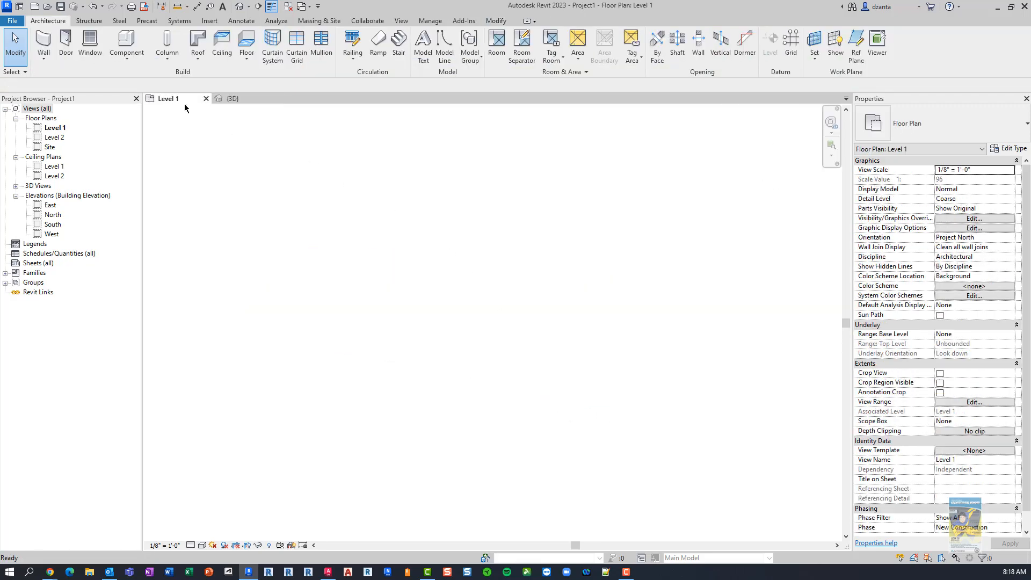
# Create a new rectangular floor on Level 1 and select it for shape editing.
pyautogui.click(246, 48)
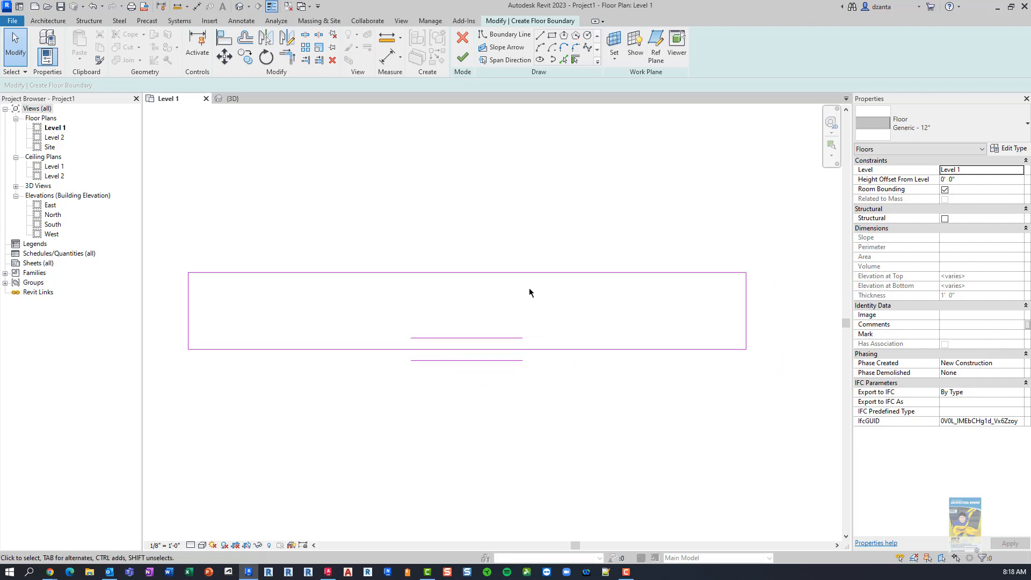
pyautogui.moveTo(532, 293)
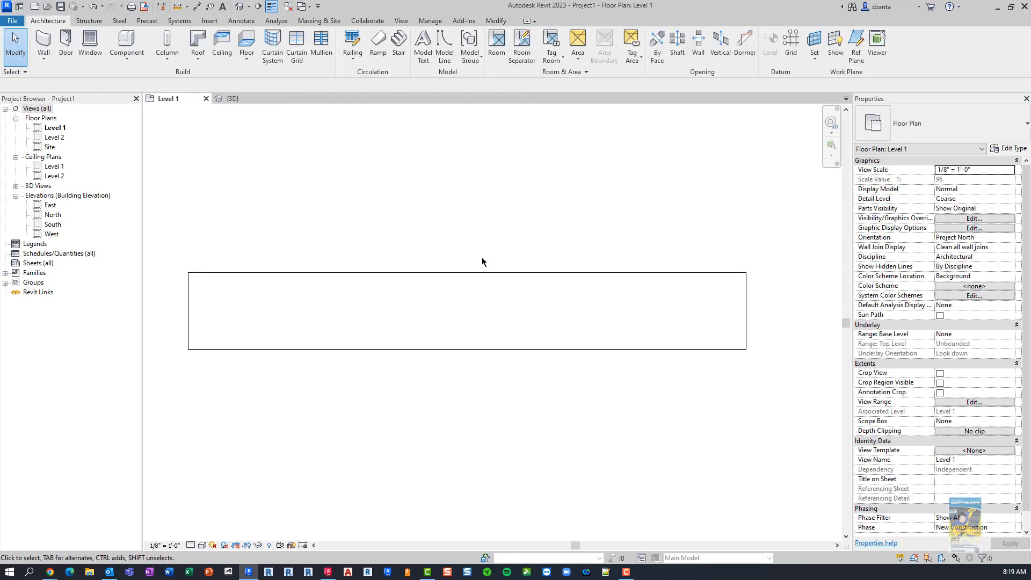
pyautogui.click(467, 310)
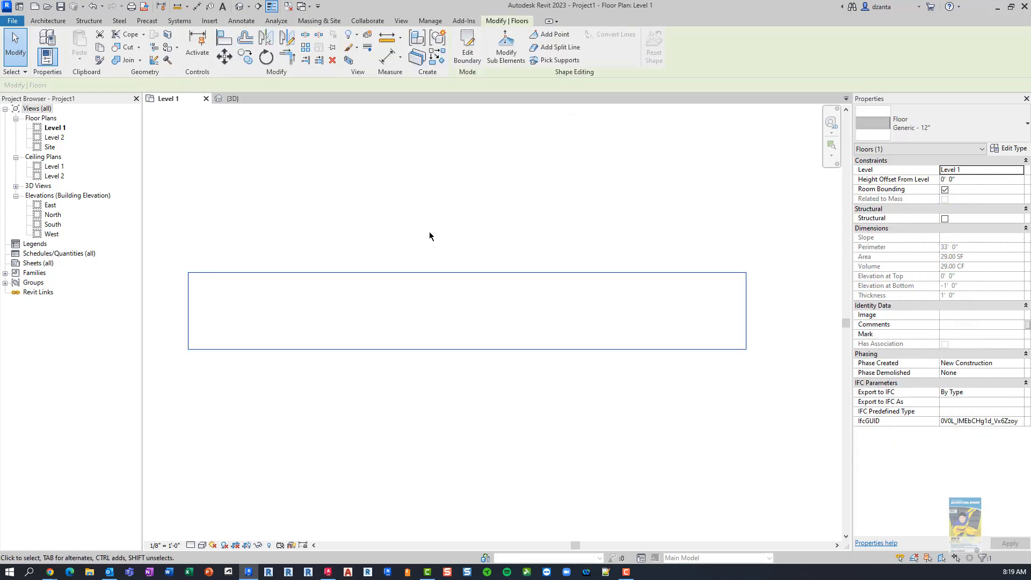
pyautogui.moveTo(594, 251)
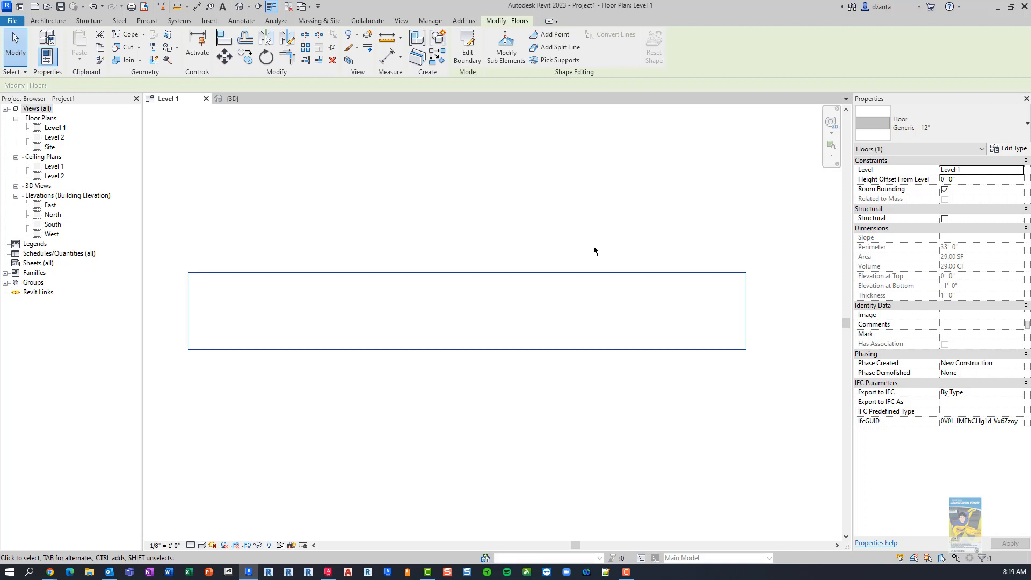
pyautogui.moveTo(603, 261)
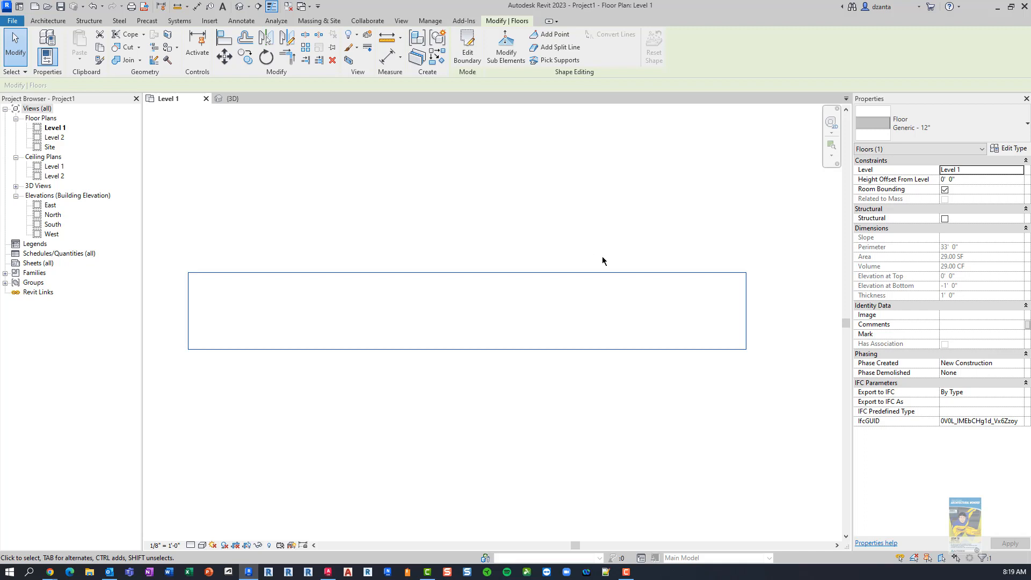
pyautogui.click(506, 46)
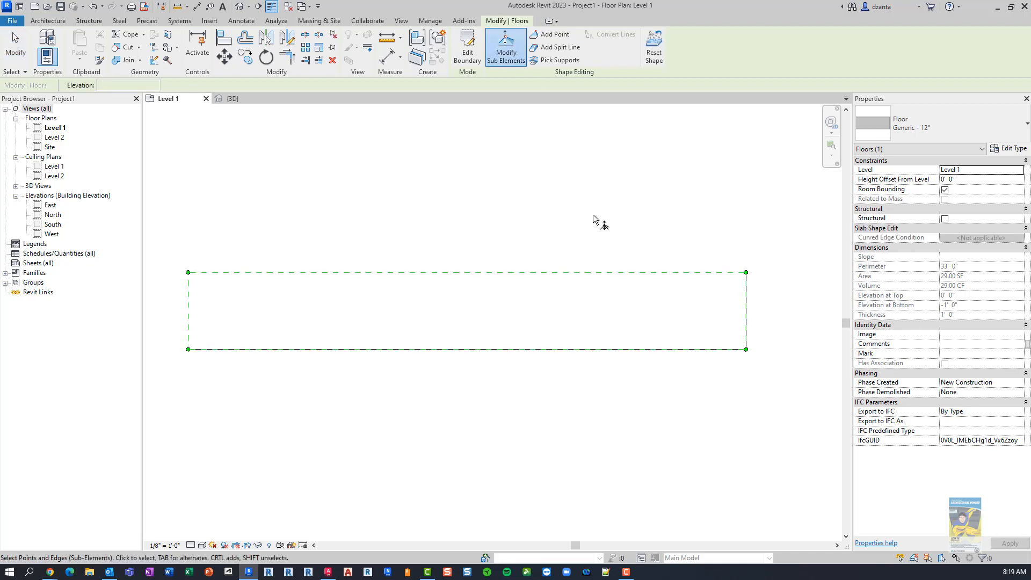
# Set the floor's right edge elevation to -5' 0" and reselect the floor.
pyautogui.click(745, 309)
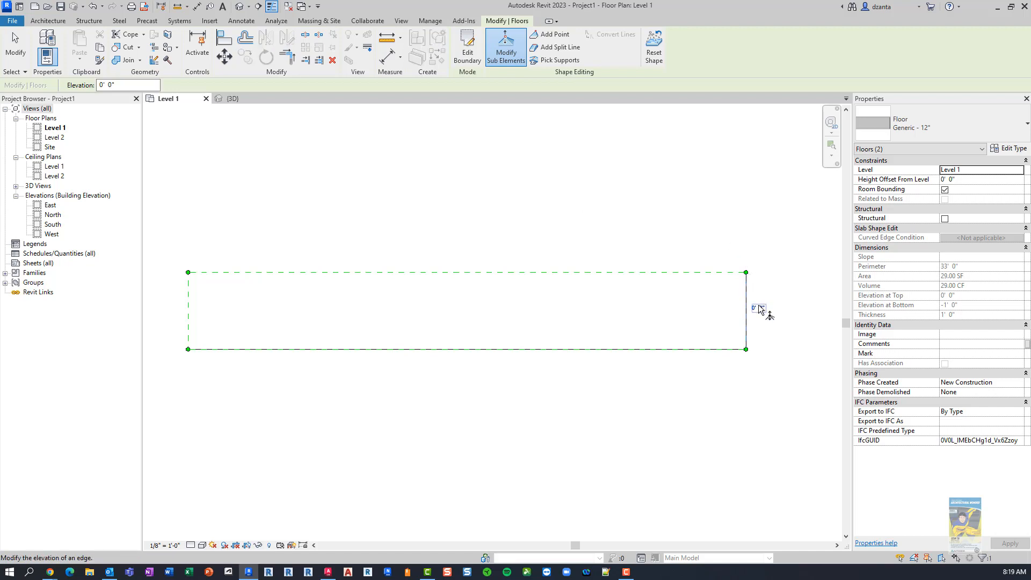
pyautogui.click(746, 309)
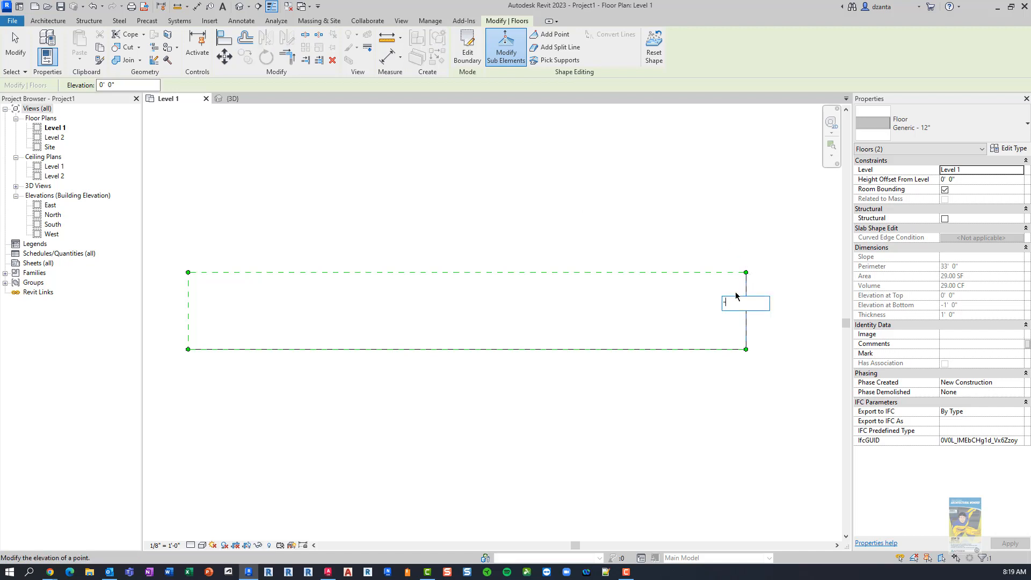
pyautogui.write('-5\' 0"')
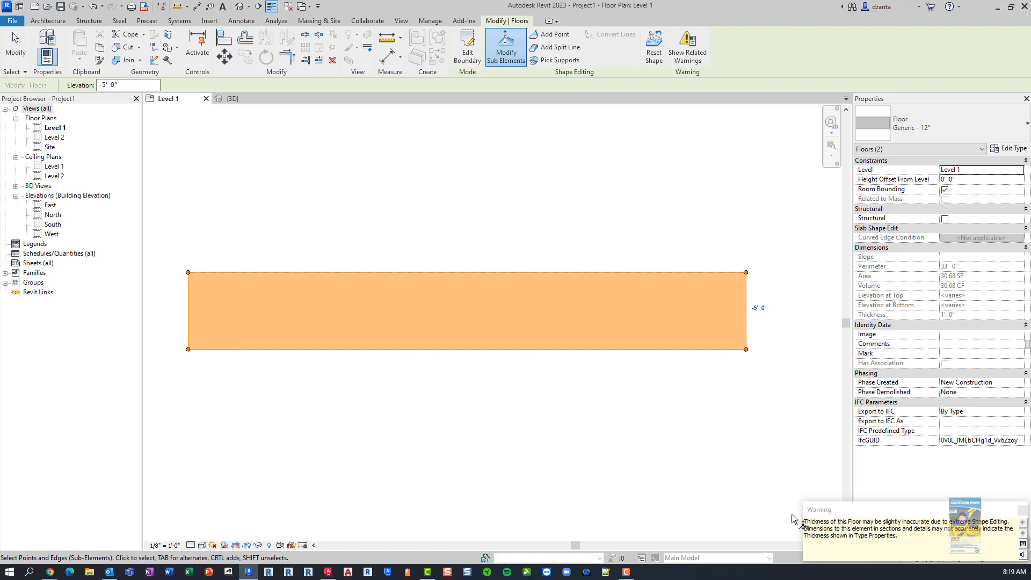
pyautogui.moveTo(169, 153)
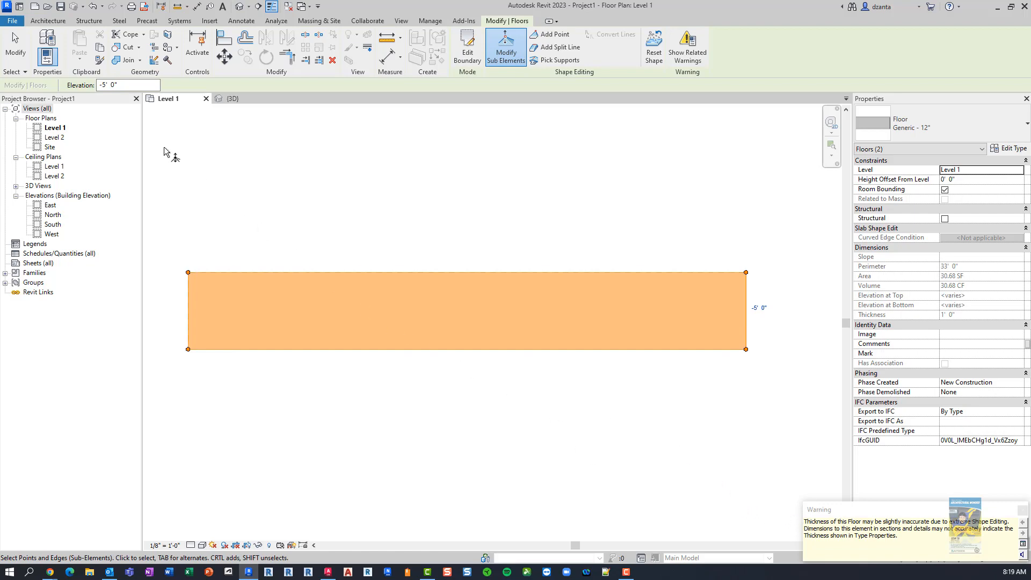
pyautogui.click(48, 21)
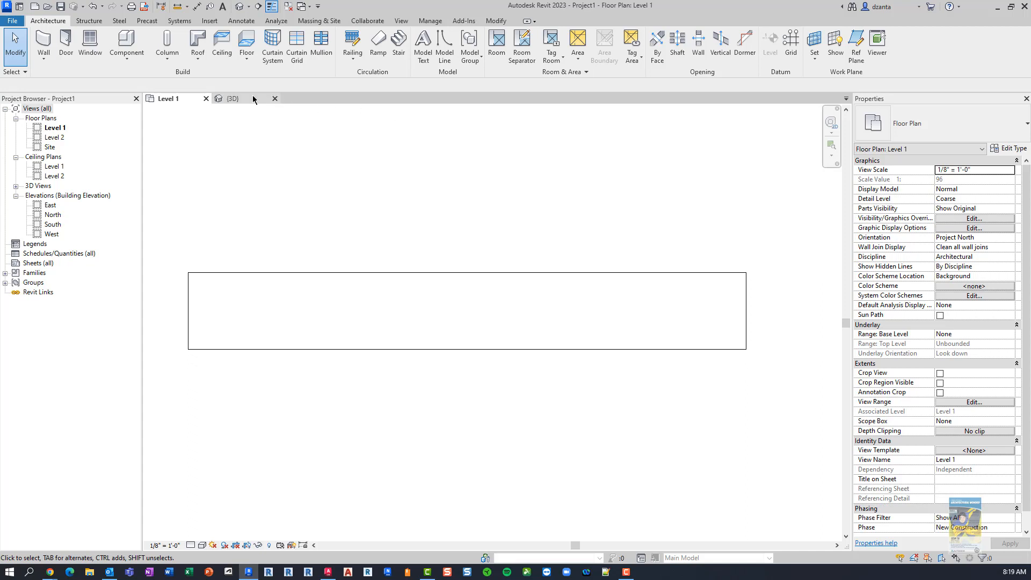
pyautogui.click(231, 99)
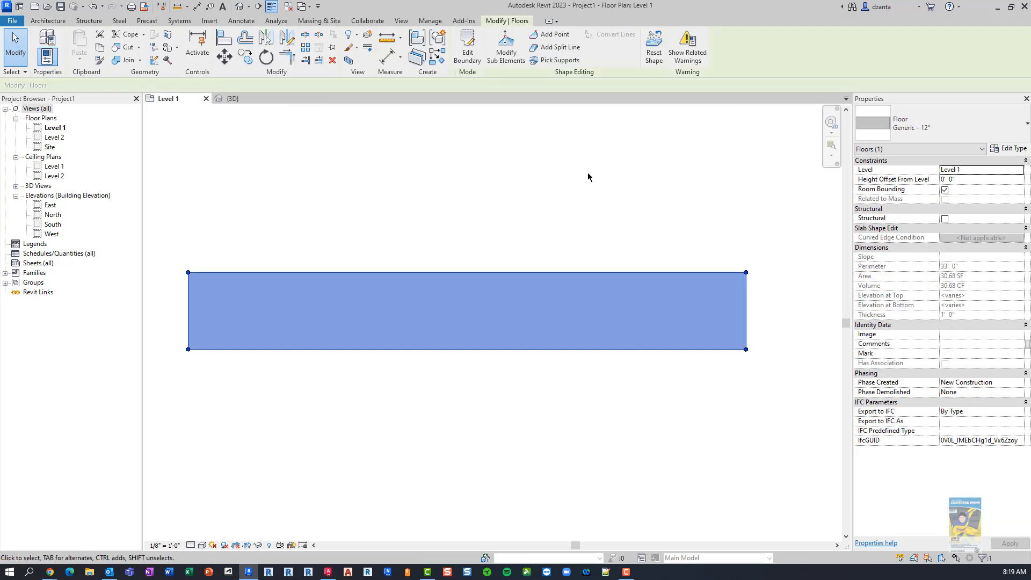
# Add two -3' 0" shape points on the slab's top and bottom edges.
pyautogui.click(506, 46)
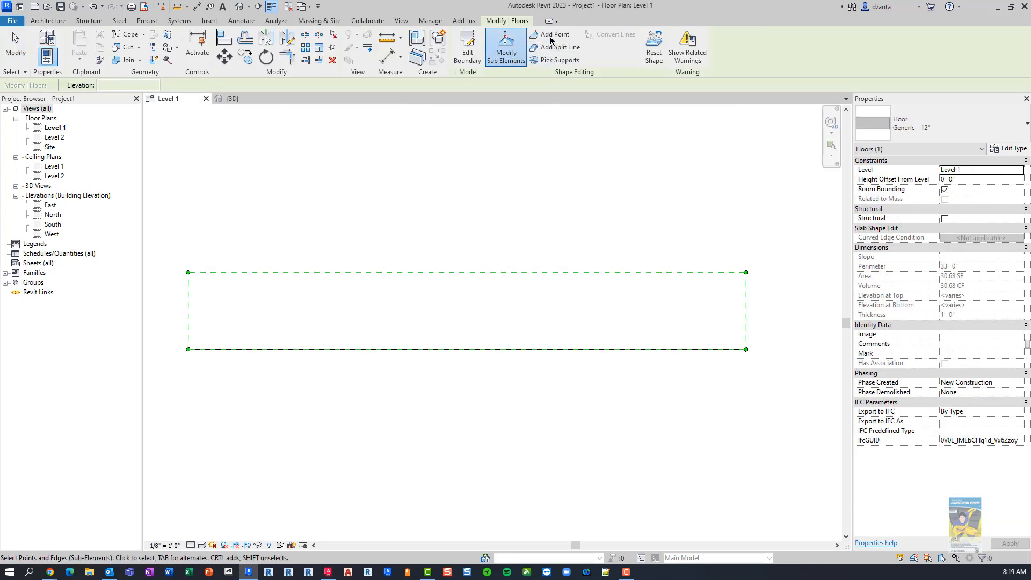
pyautogui.click(554, 34)
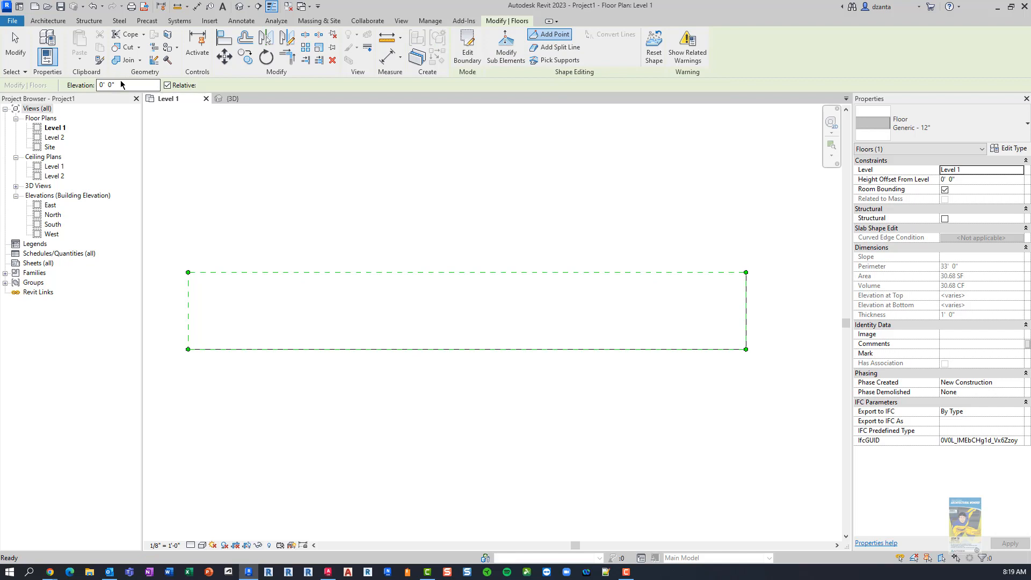
pyautogui.click(128, 85)
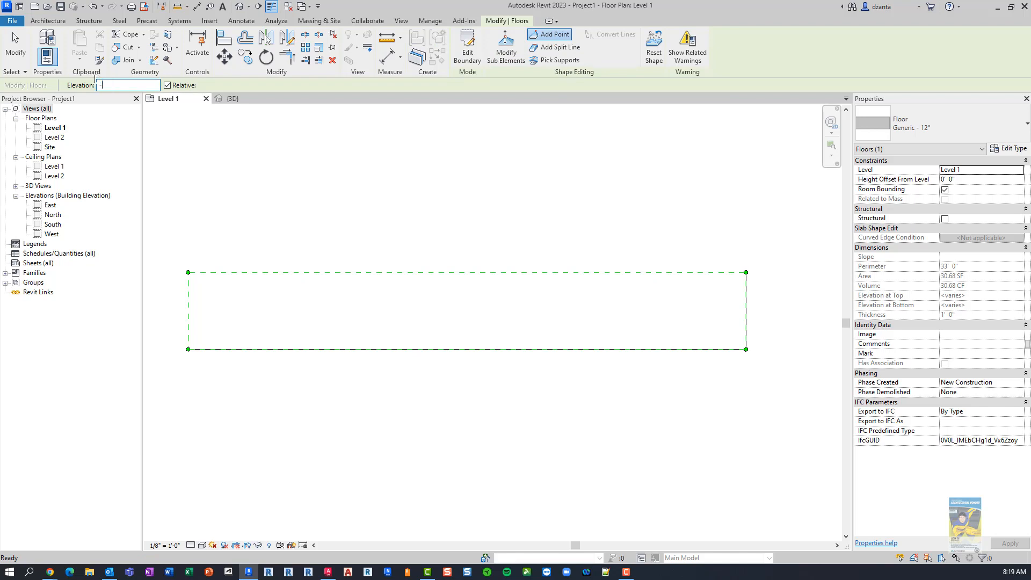
pyautogui.write('-3')
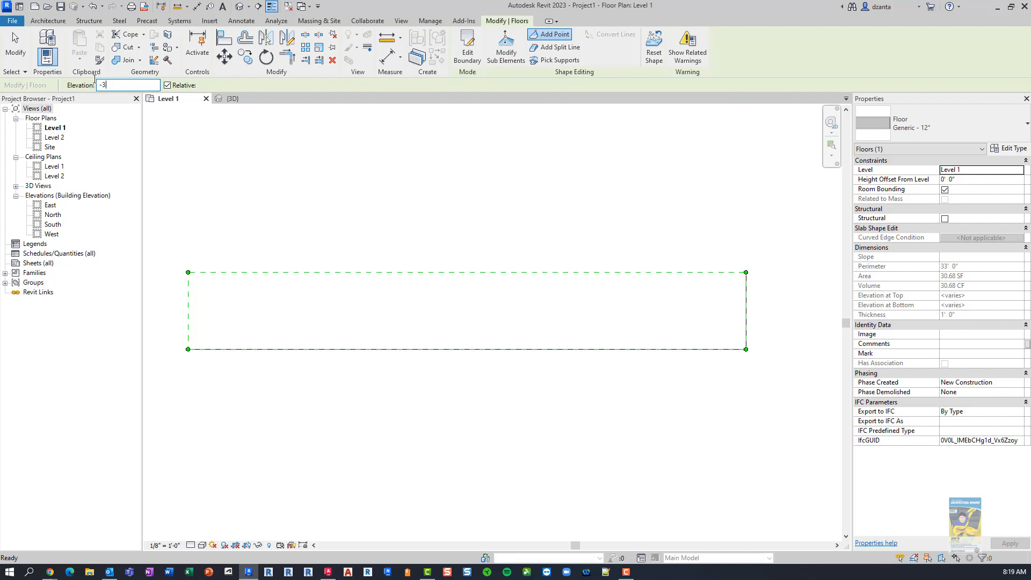
pyautogui.click(345, 272)
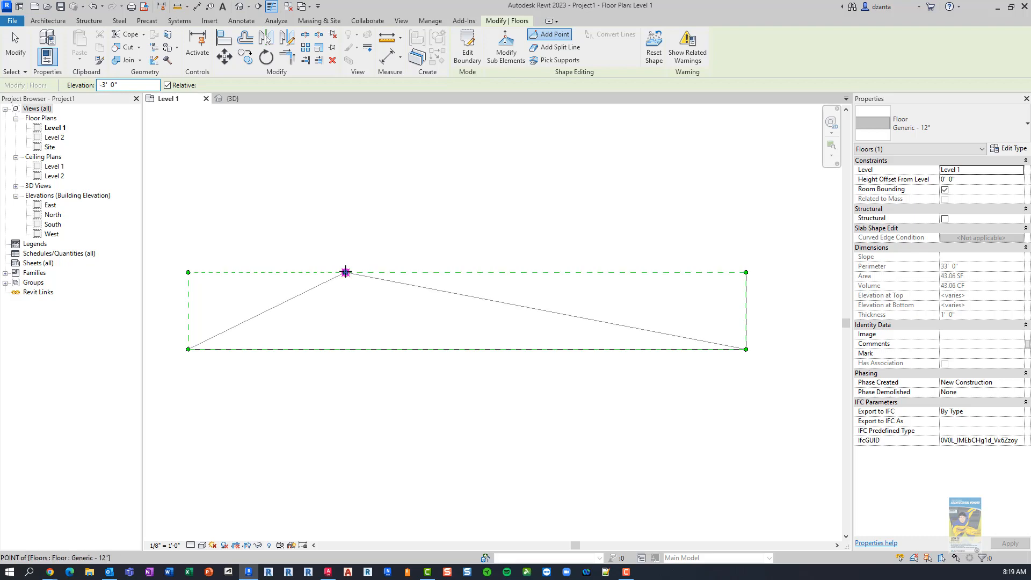
pyautogui.click(467, 348)
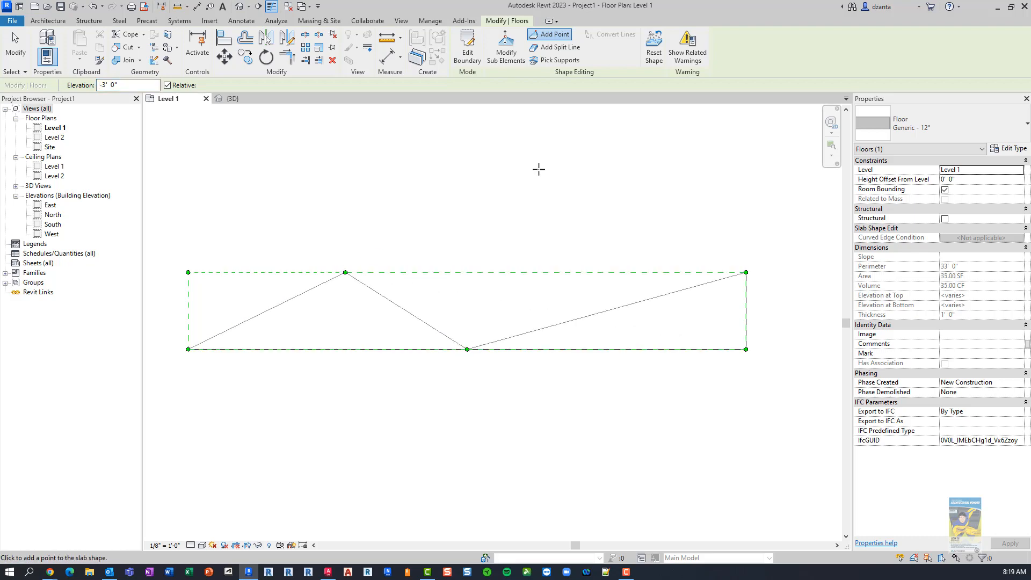
pyautogui.click(232, 98)
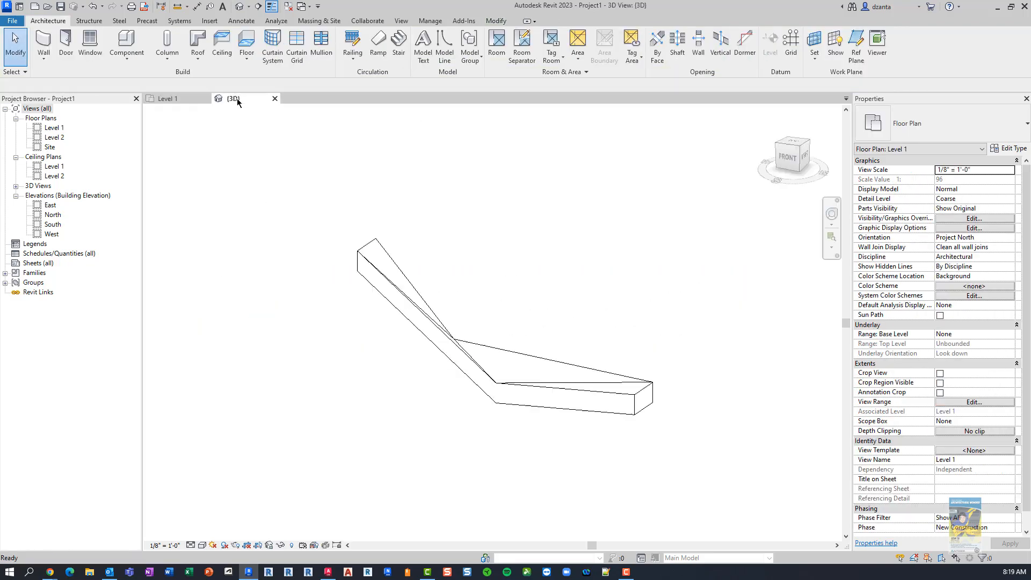
# Orbit around the warped slab from above and below, then select it.
pyautogui.moveTo(500, 322); pyautogui.dragTo(644, 408)
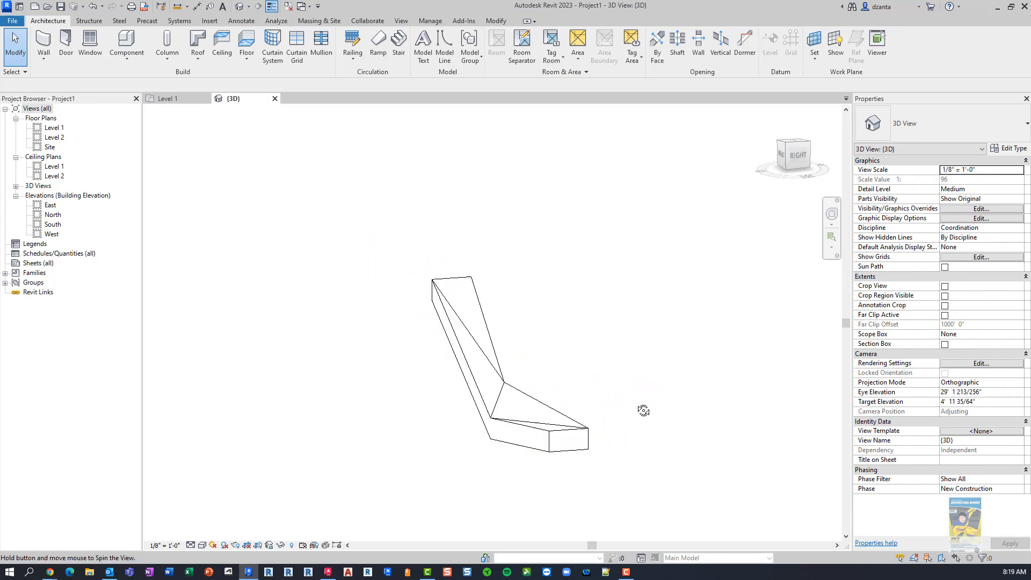
pyautogui.moveTo(644, 409); pyautogui.dragTo(460, 372)
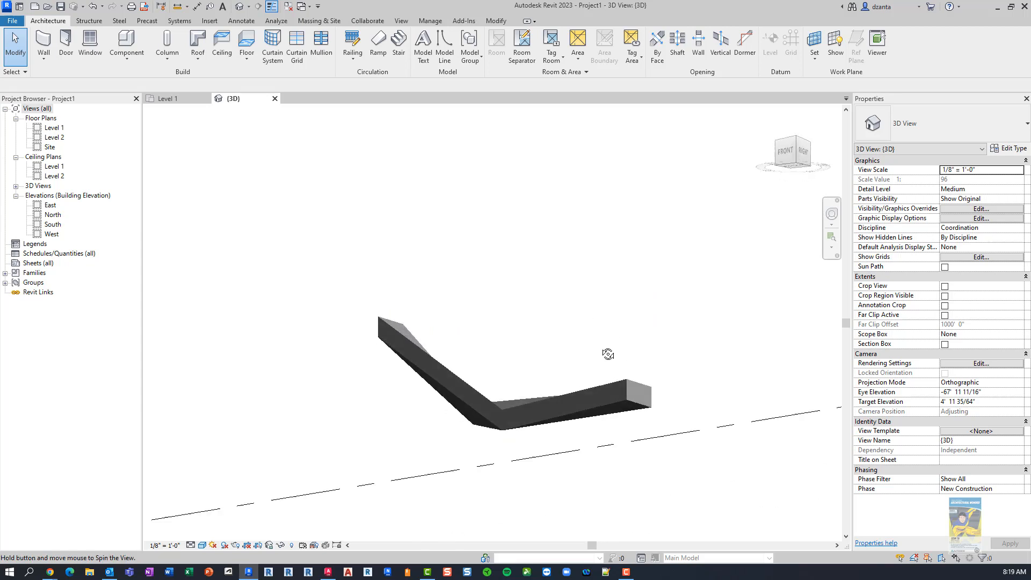
pyautogui.moveTo(608, 353); pyautogui.dragTo(412, 424)
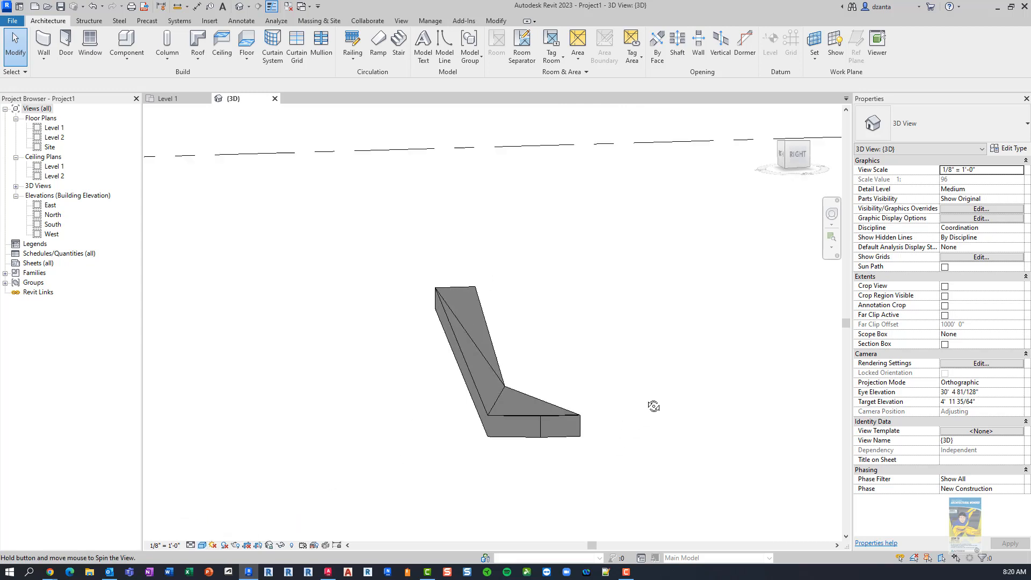
pyautogui.moveTo(653, 407); pyautogui.dragTo(546, 248)
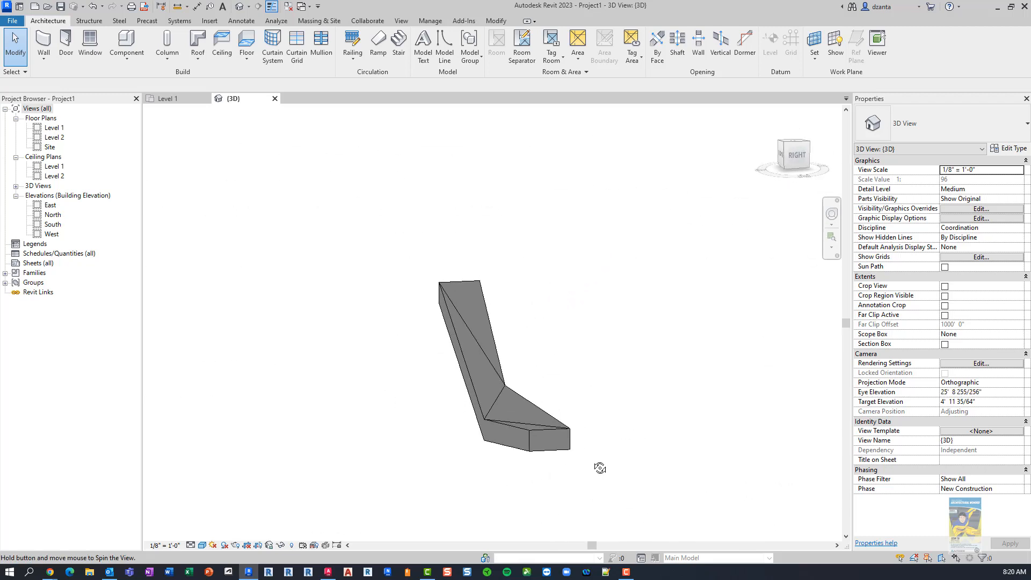
pyautogui.click(192, 544)
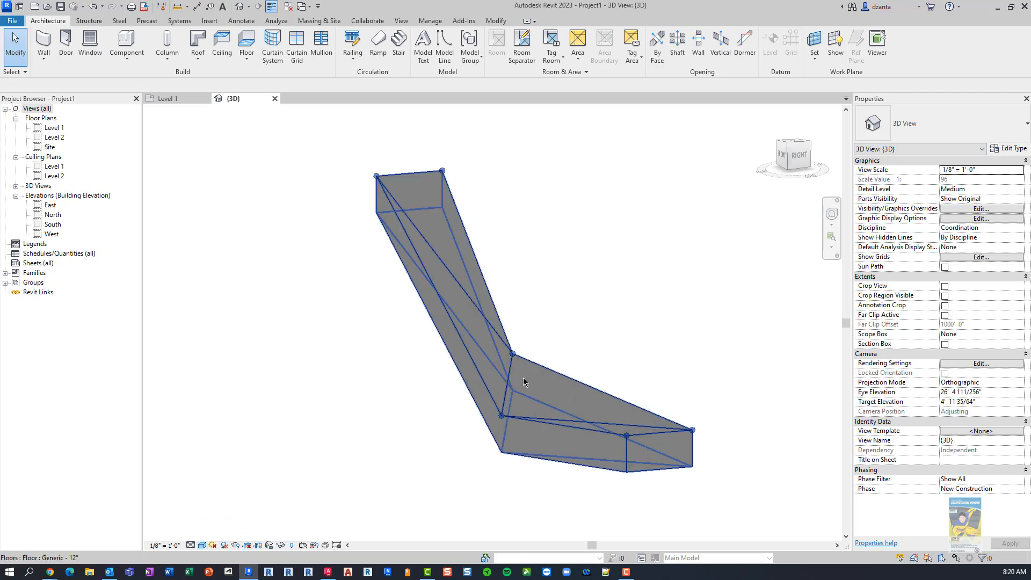
pyautogui.moveTo(525, 383); pyautogui.dragTo(543, 364)
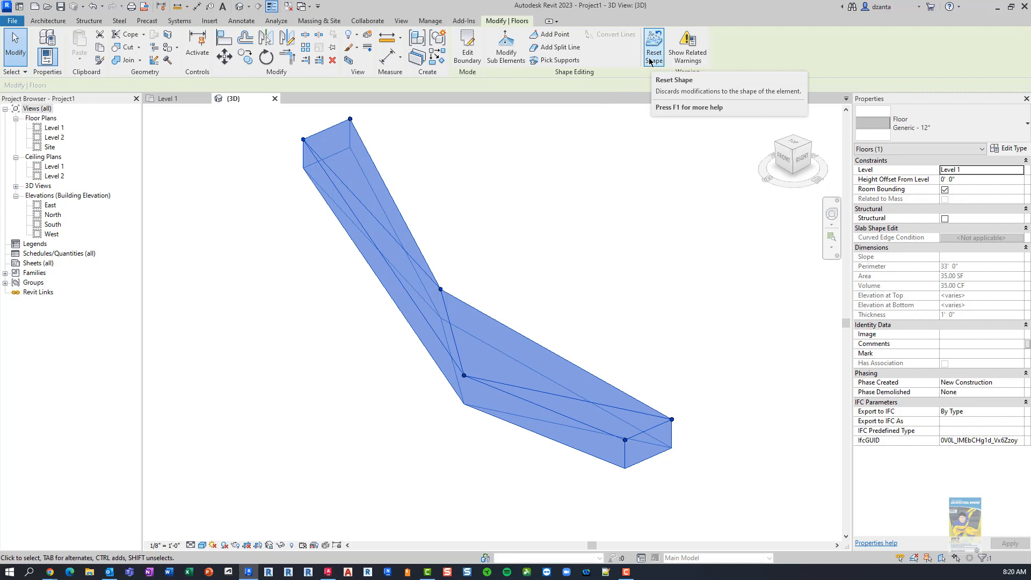
# Reset the slab's shape modifications back to a flat rectangle.
pyautogui.click(653, 45)
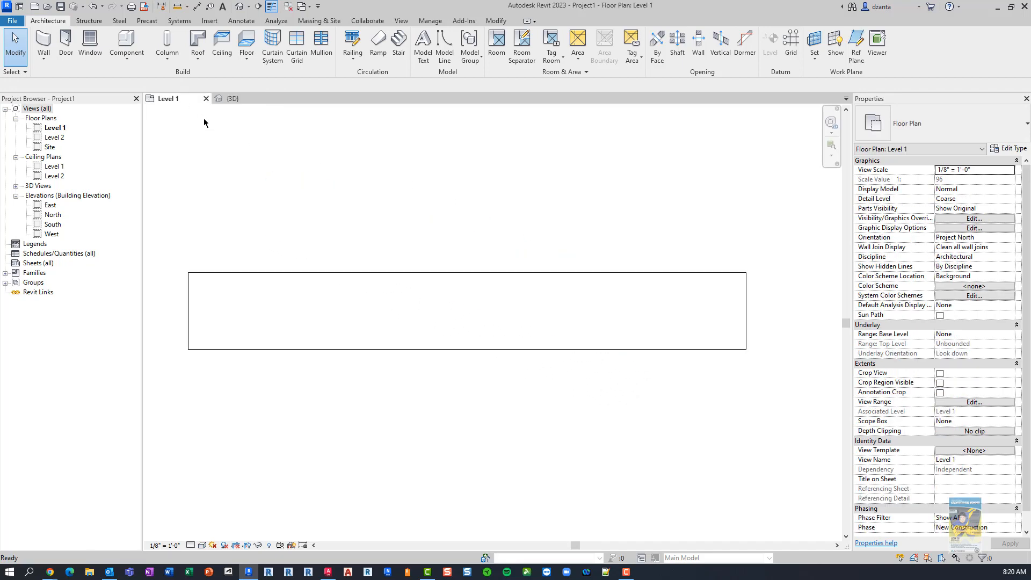
# Create a 157.75 SF floor with a circular vertical opening, then select it.
pyautogui.click(246, 44)
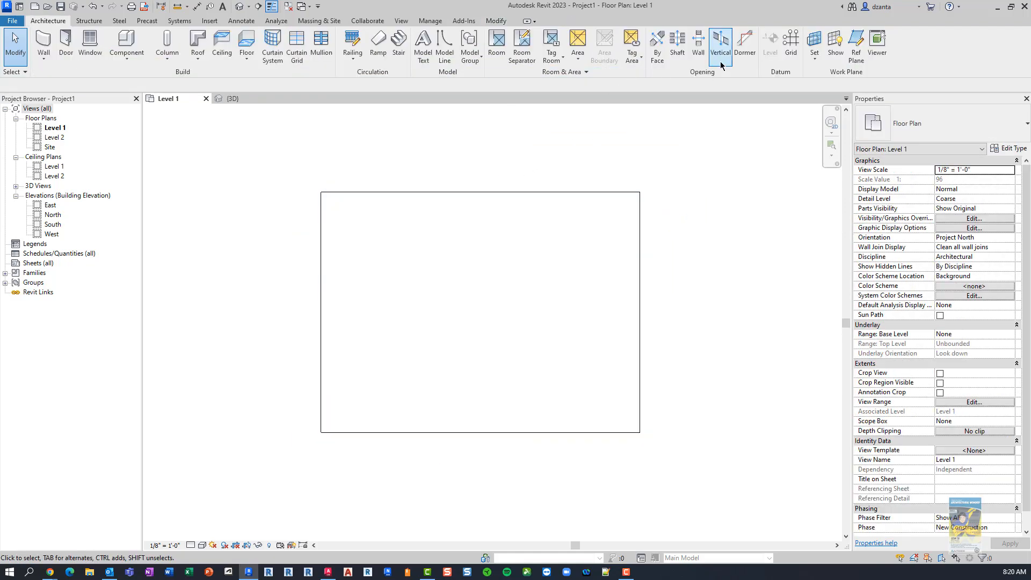
pyautogui.click(676, 48)
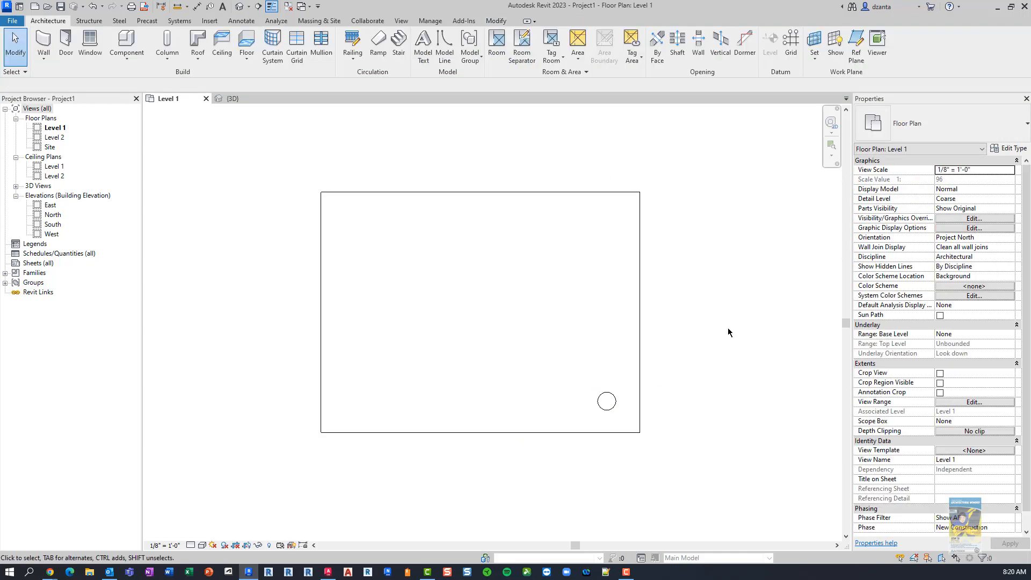
pyautogui.click(480, 191)
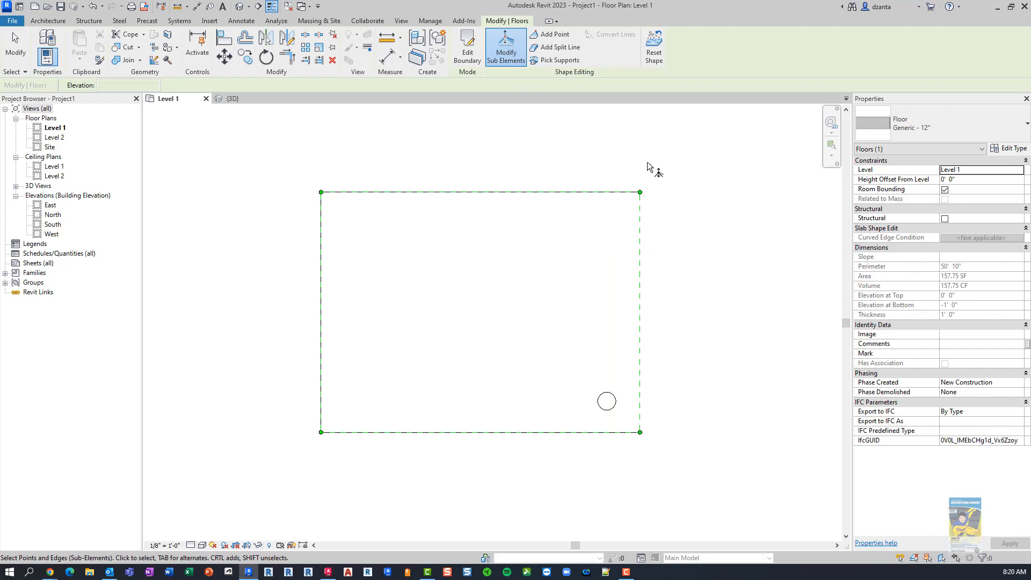
pyautogui.moveTo(560, 48)
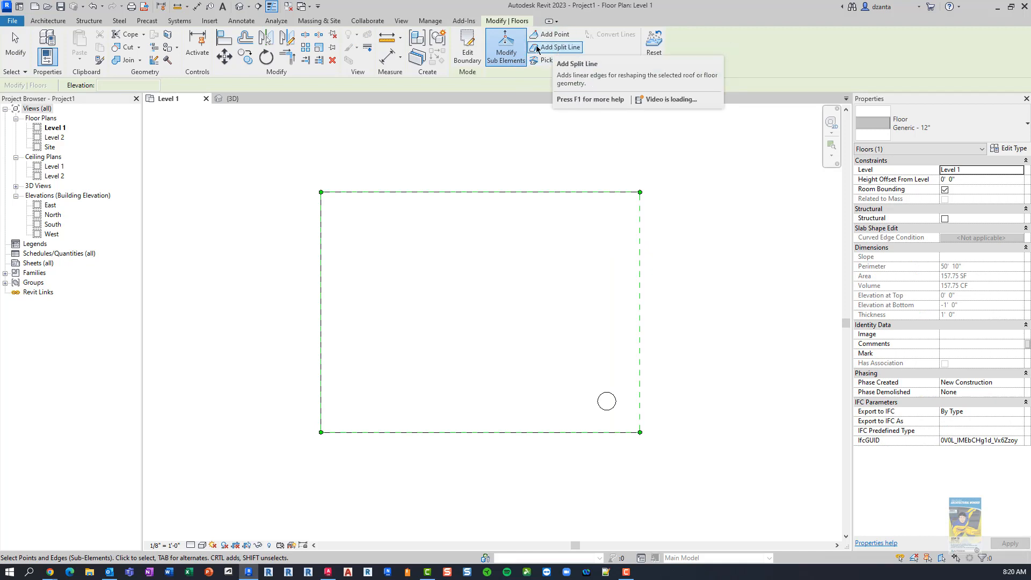
# Draw split lines on the floor, starting from its top edge.
pyautogui.click(560, 47)
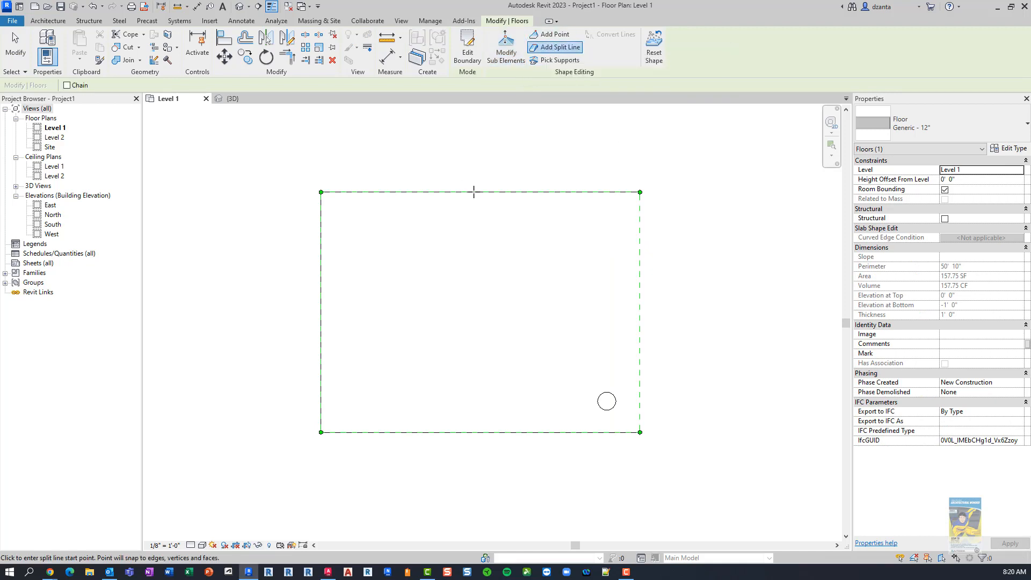
pyautogui.click(479, 432)
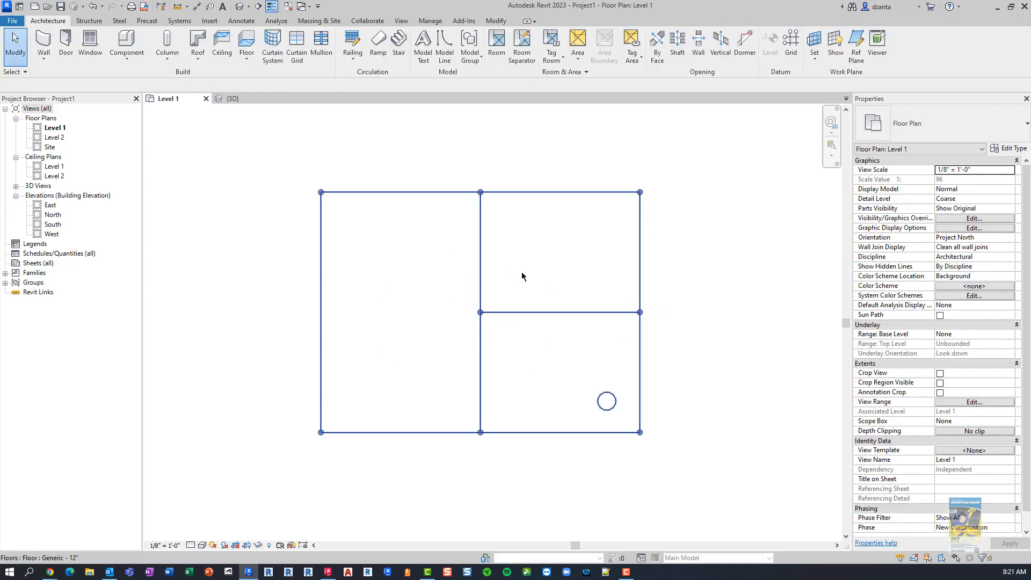
pyautogui.moveTo(564, 384)
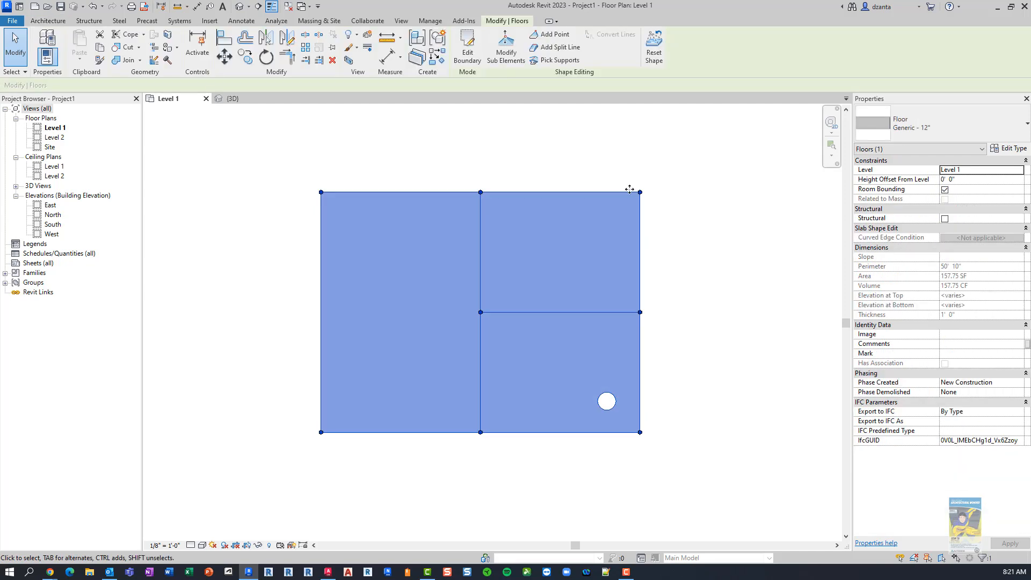
# Add a point at -0'6" relative elevation at the round opening's centre.
pyautogui.click(553, 34)
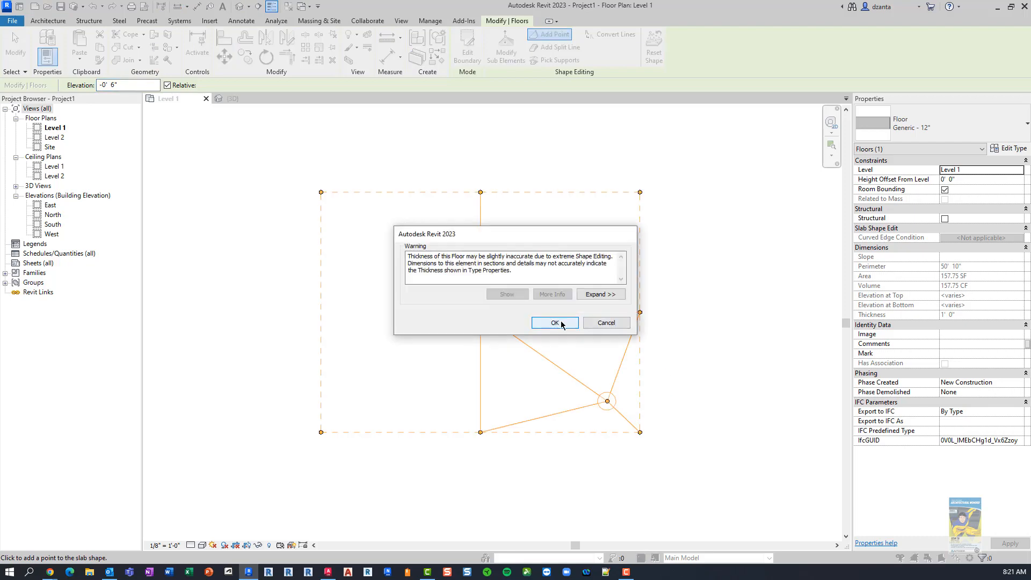
pyautogui.click(554, 322)
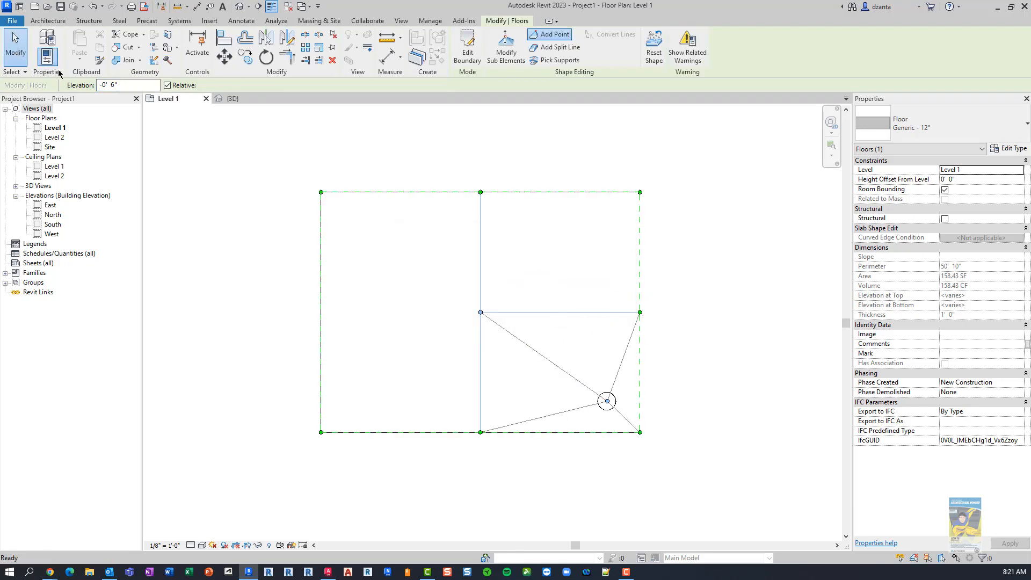
pyautogui.click(234, 98)
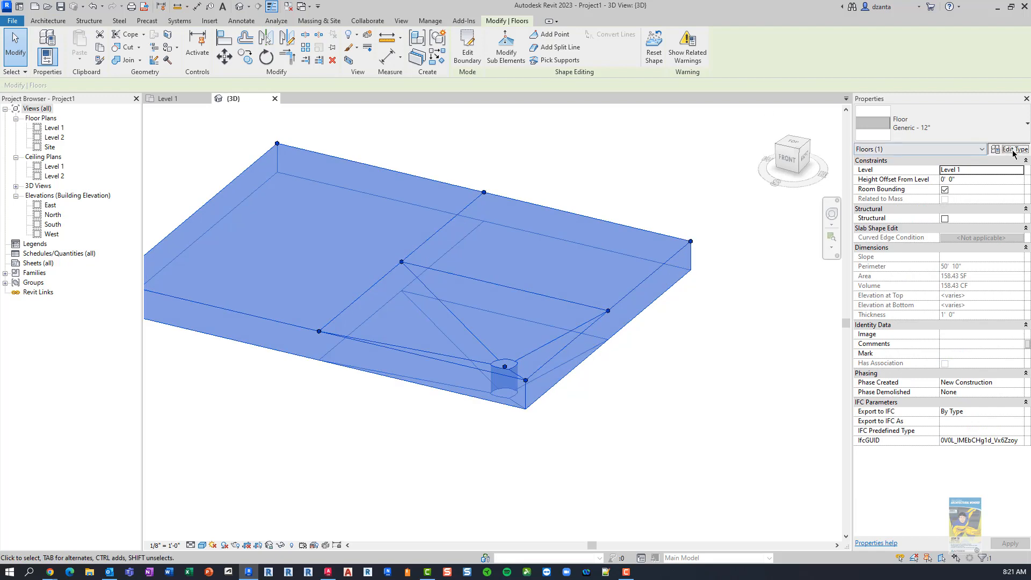
# View the floor type's structure layers in Edit Type, then close both dialogs.
pyautogui.click(1011, 150)
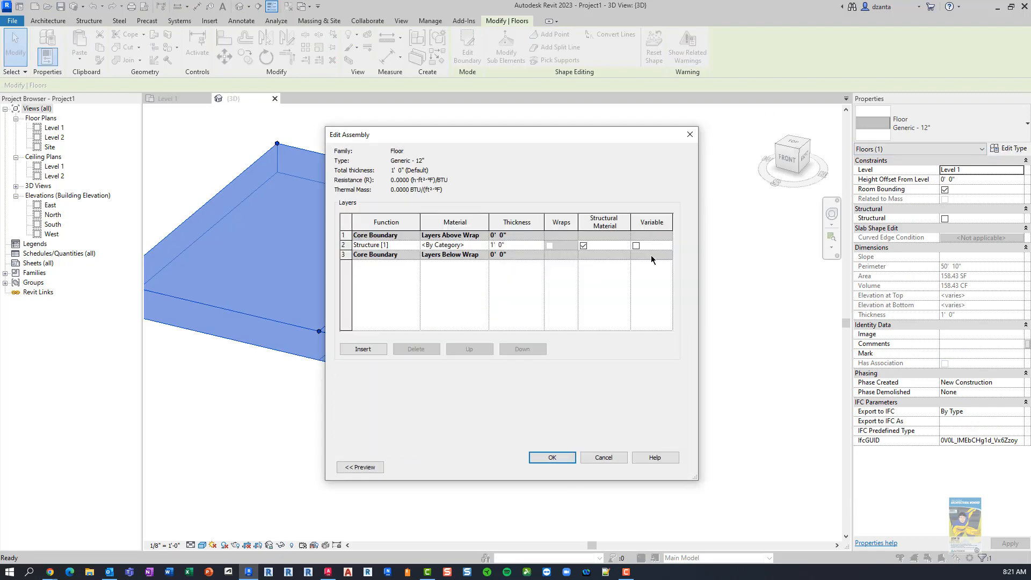
pyautogui.click(551, 456)
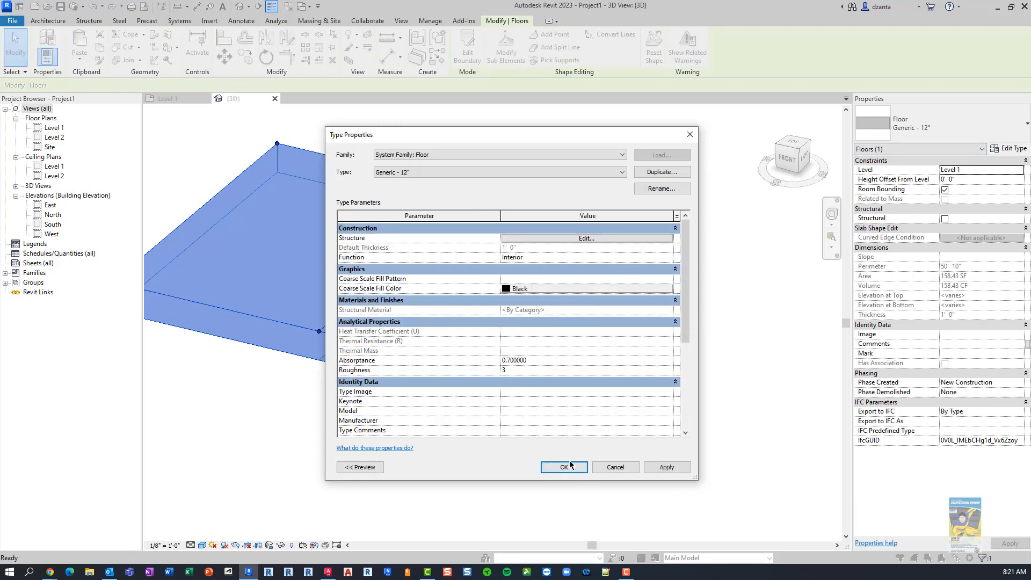
pyautogui.click(563, 467)
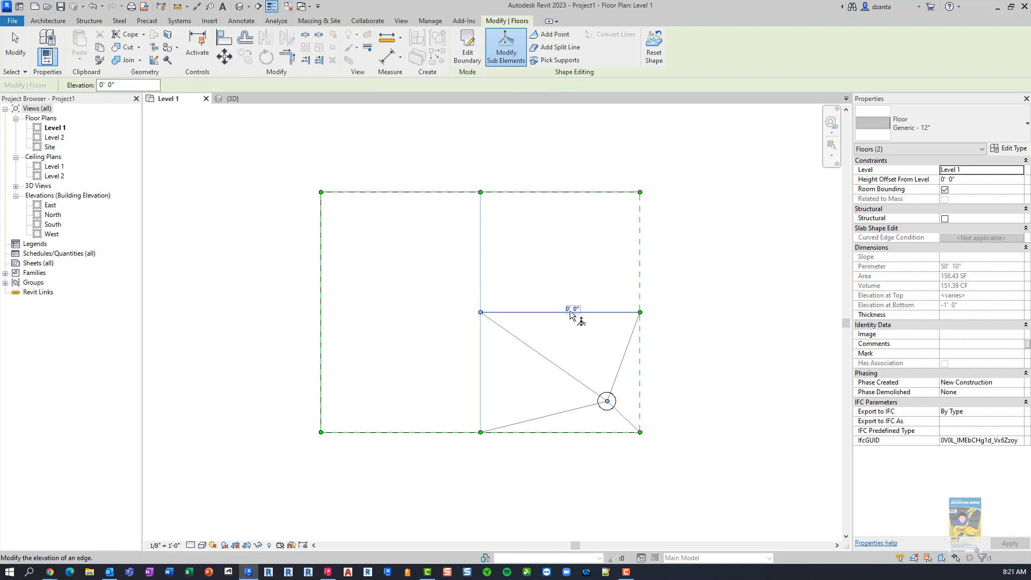
# Raise the selected interior split edges to elevation 2.
pyautogui.write('2')
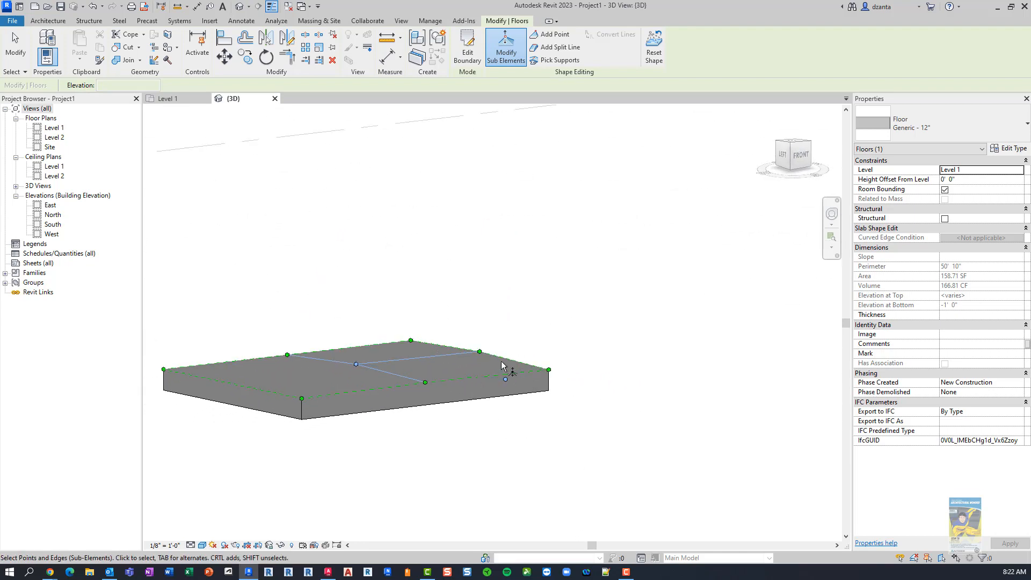
pyautogui.click(505, 380)
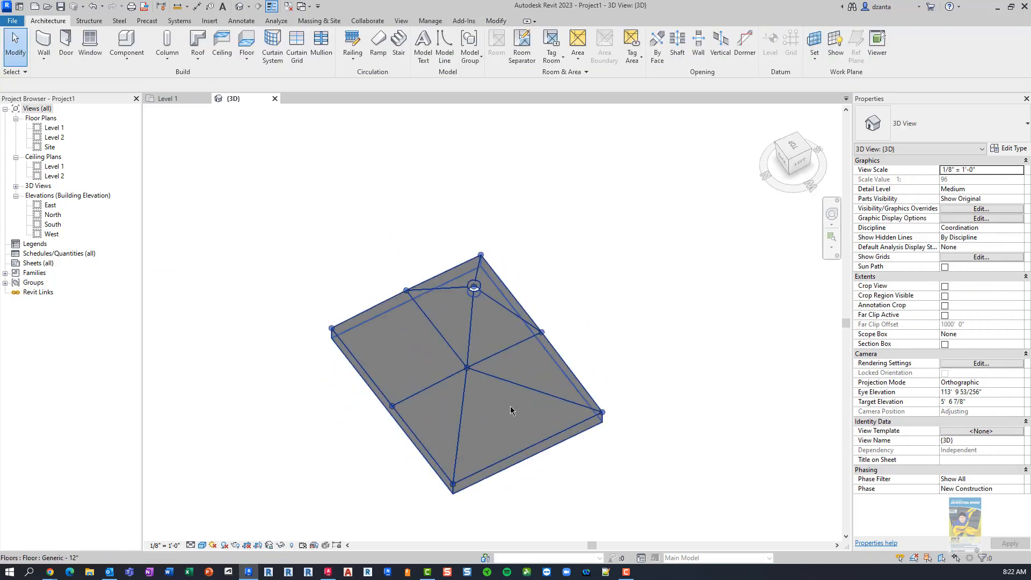
# Switch to the Level 1 floor plan to see the split edges meet the opening.
pyautogui.doubleClick(54, 128)
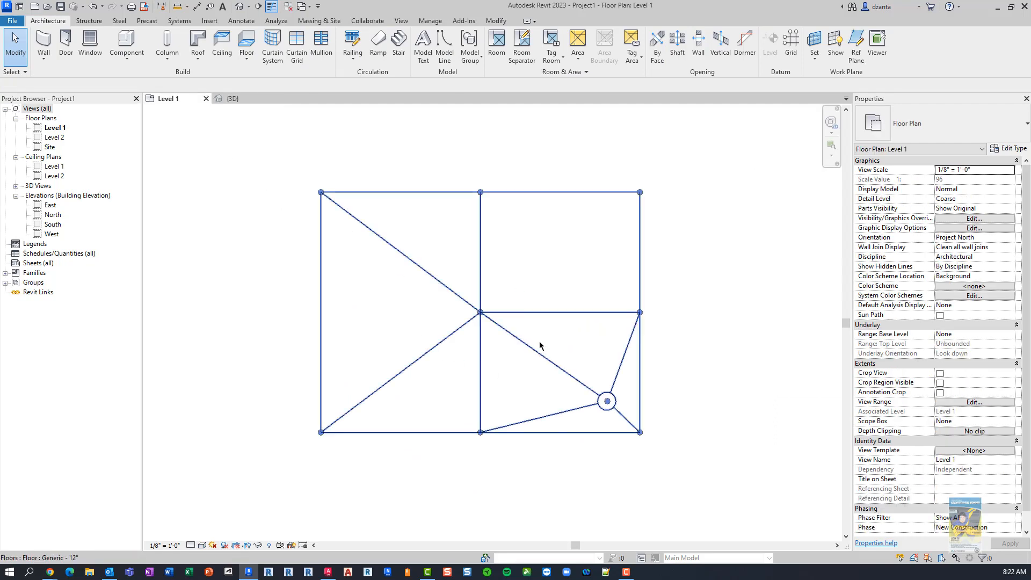
pyautogui.moveTo(564, 360)
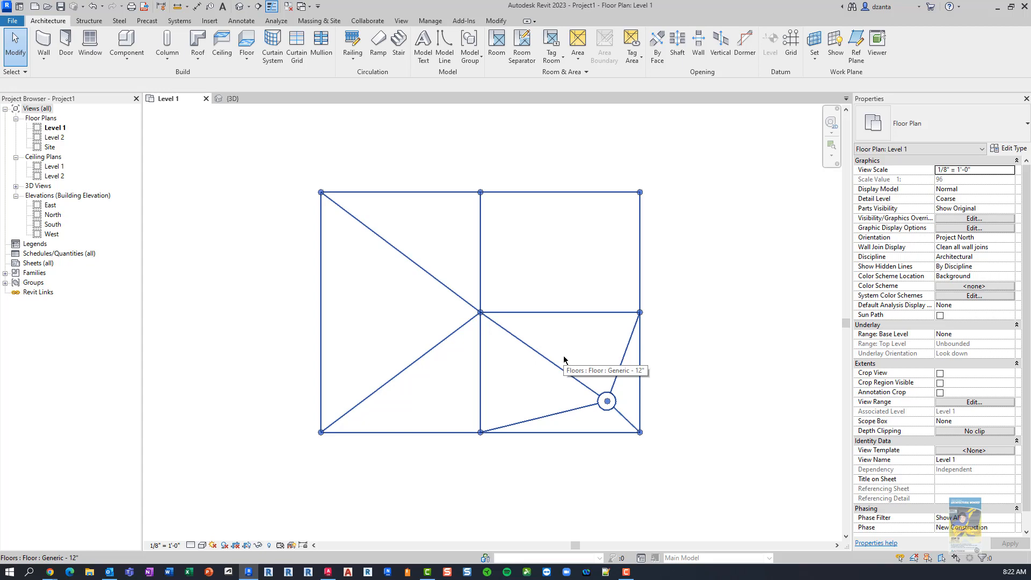
pyautogui.moveTo(536, 428)
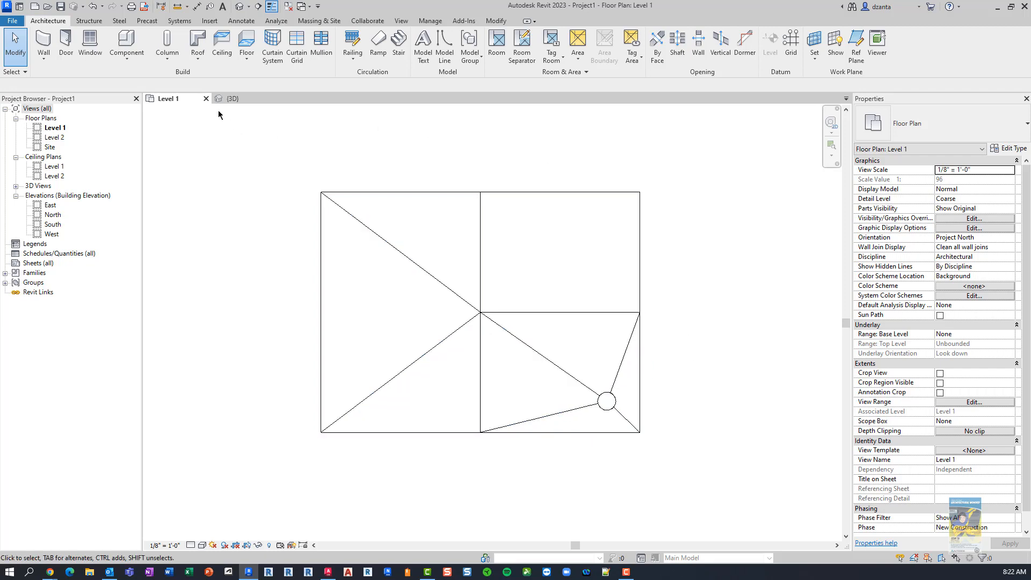
# Close Project1 and start a new family from the Mass.rft template.
pyautogui.click(206, 98)
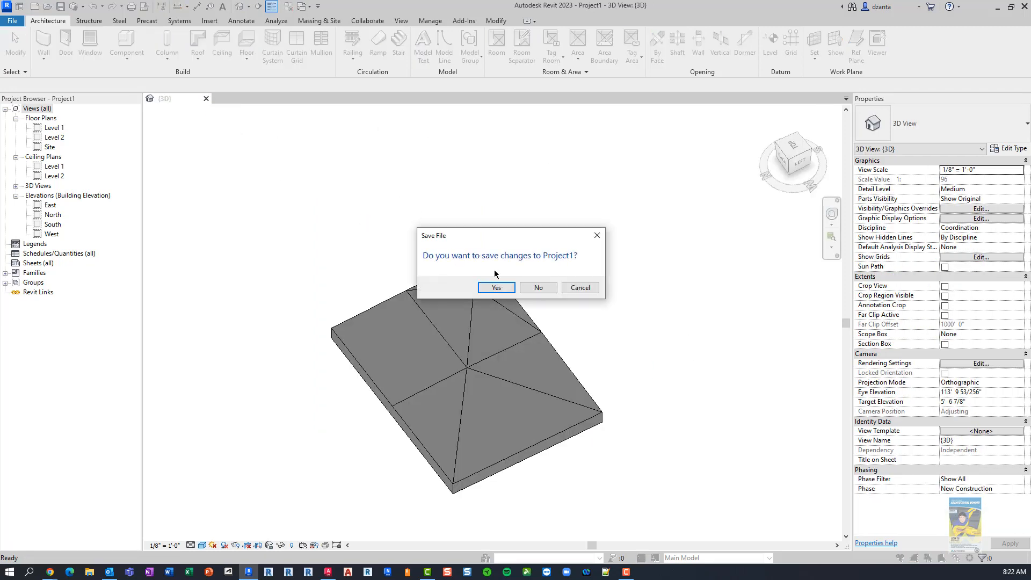
pyautogui.click(537, 288)
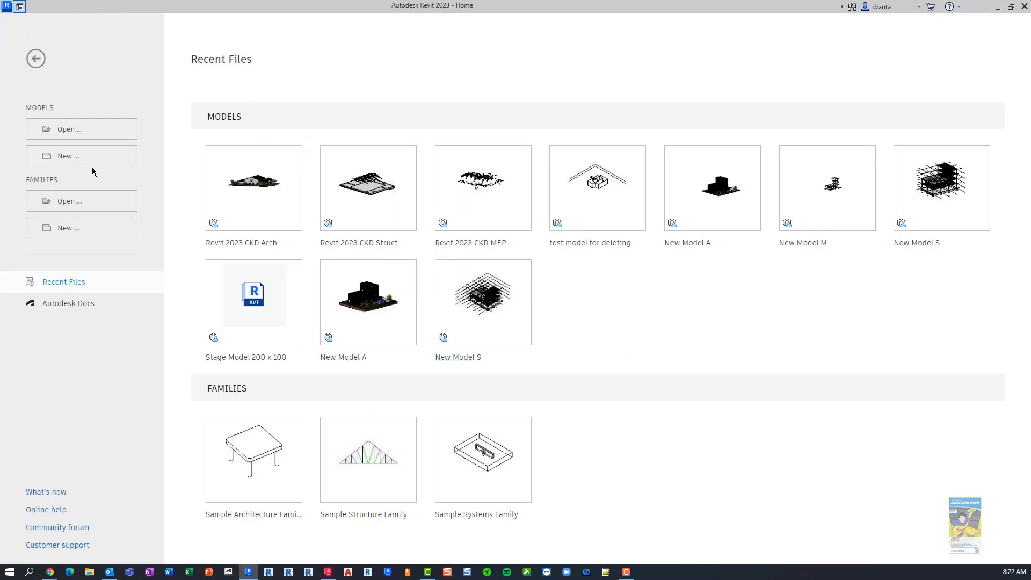
pyautogui.moveTo(79, 234)
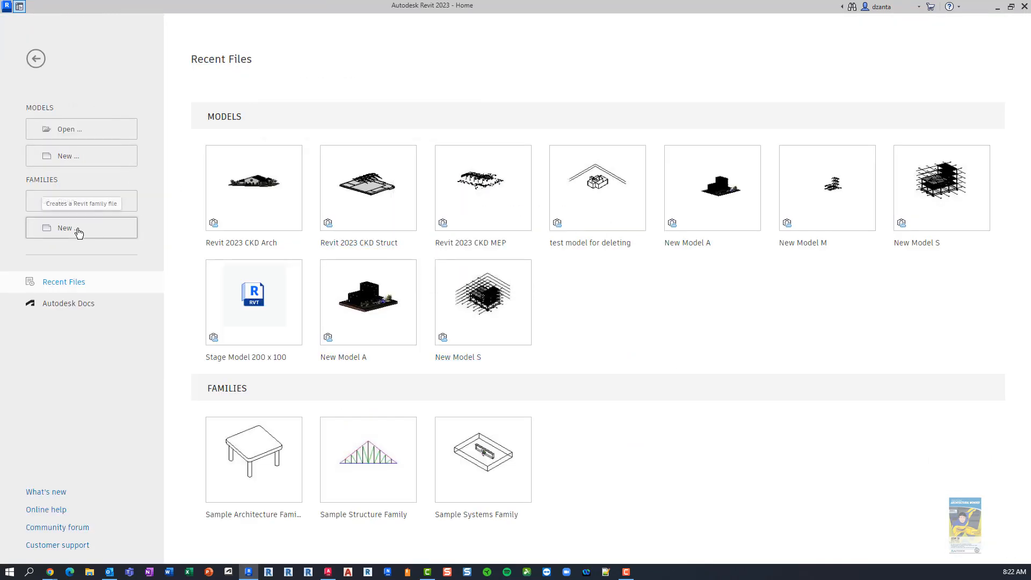
pyautogui.click(68, 228)
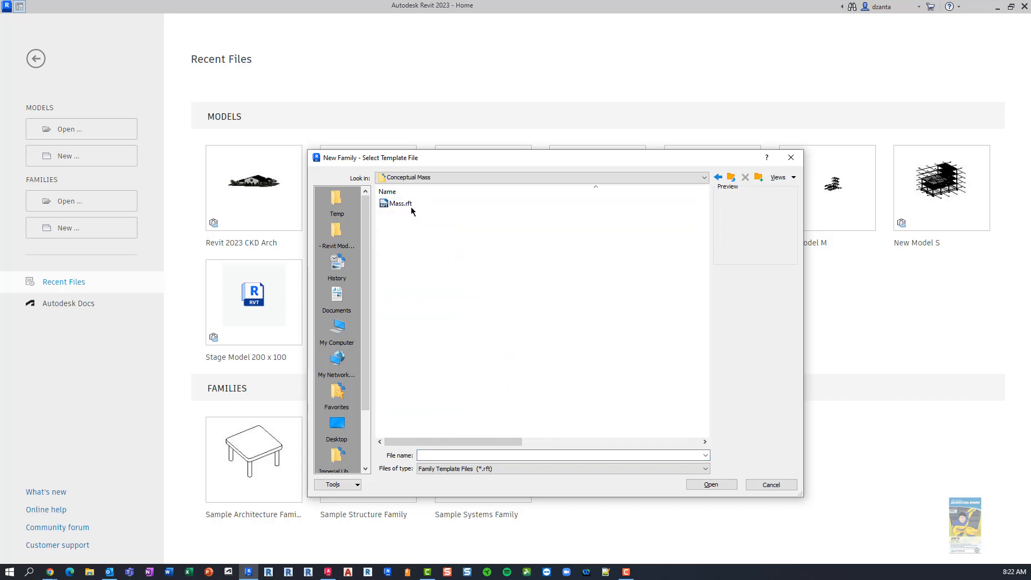
pyautogui.click(709, 485)
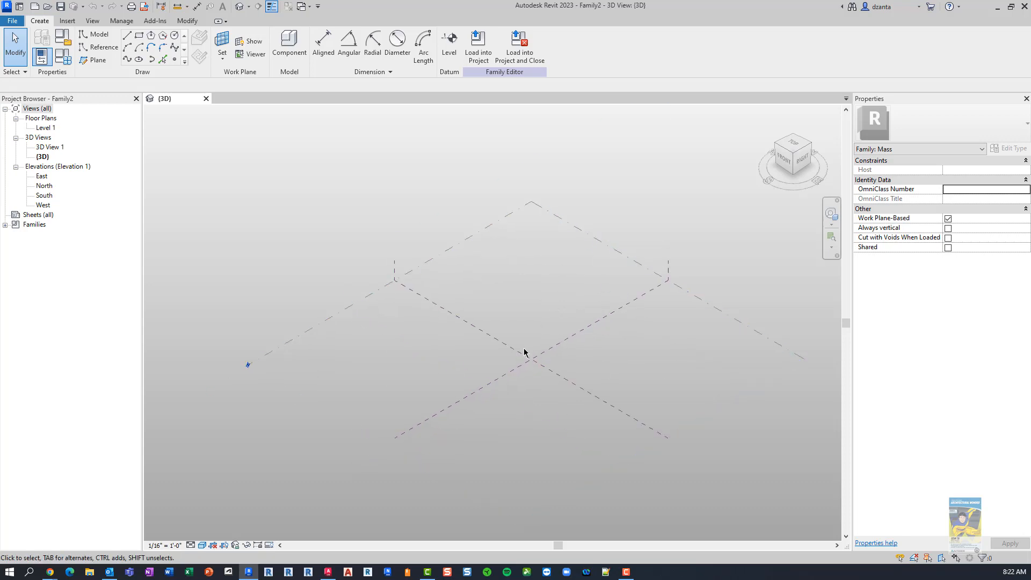
pyautogui.moveTo(204, 147)
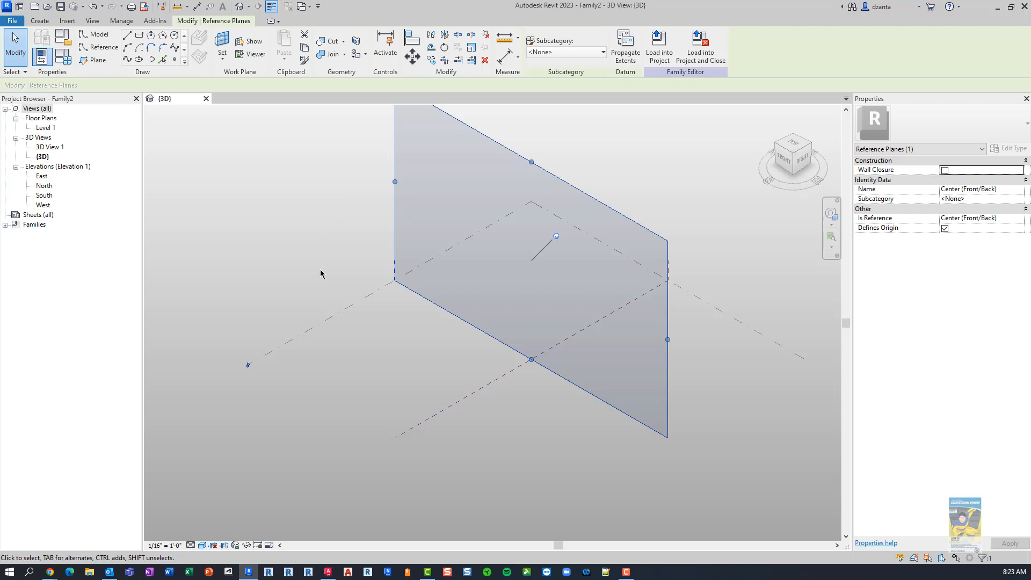
# Extrude the rectangle into a solid form and flatten it into a thin slab.
pyautogui.click(321, 273)
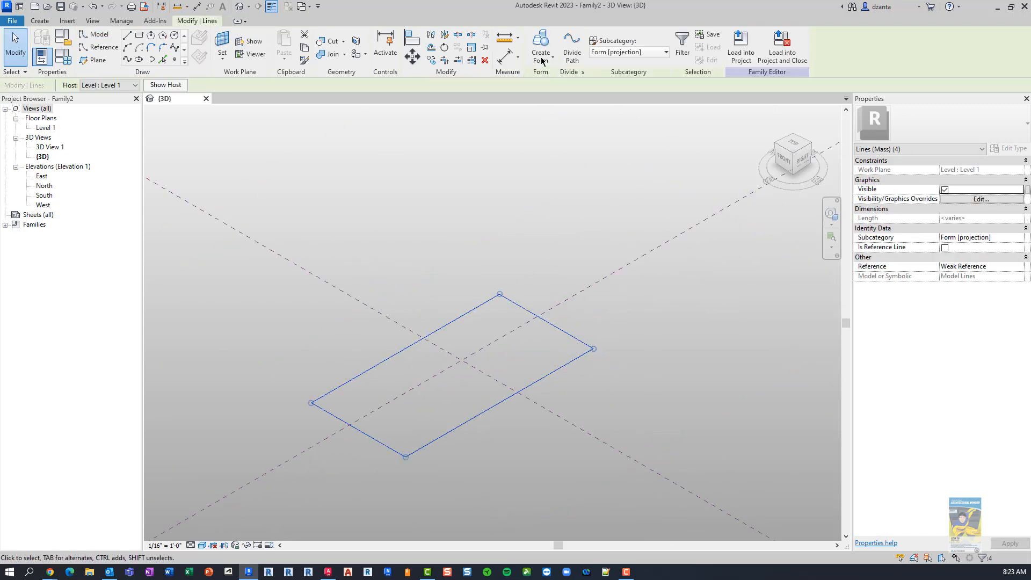
pyautogui.click(540, 47)
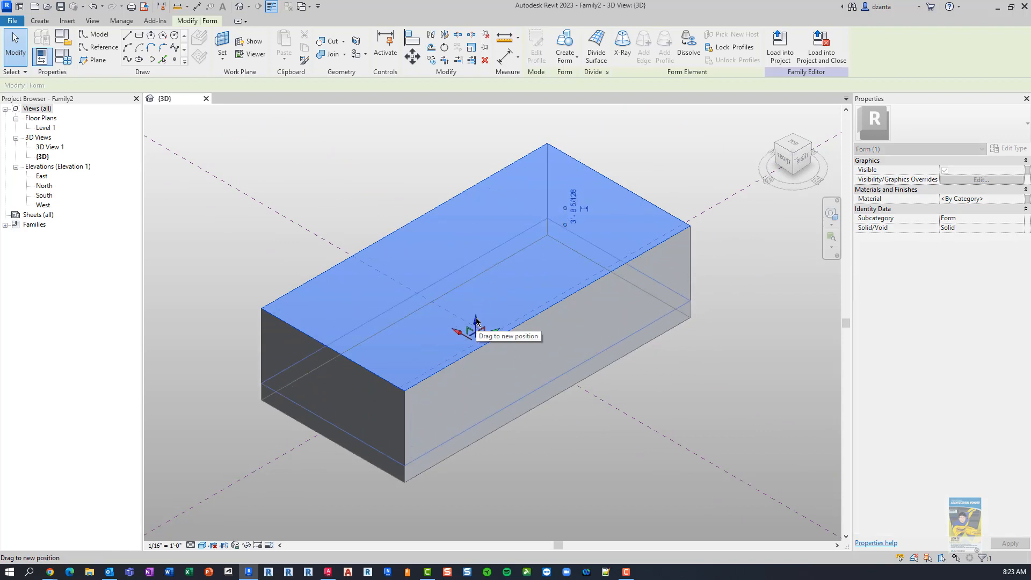
pyautogui.moveTo(473, 322); pyautogui.dragTo(473, 329)
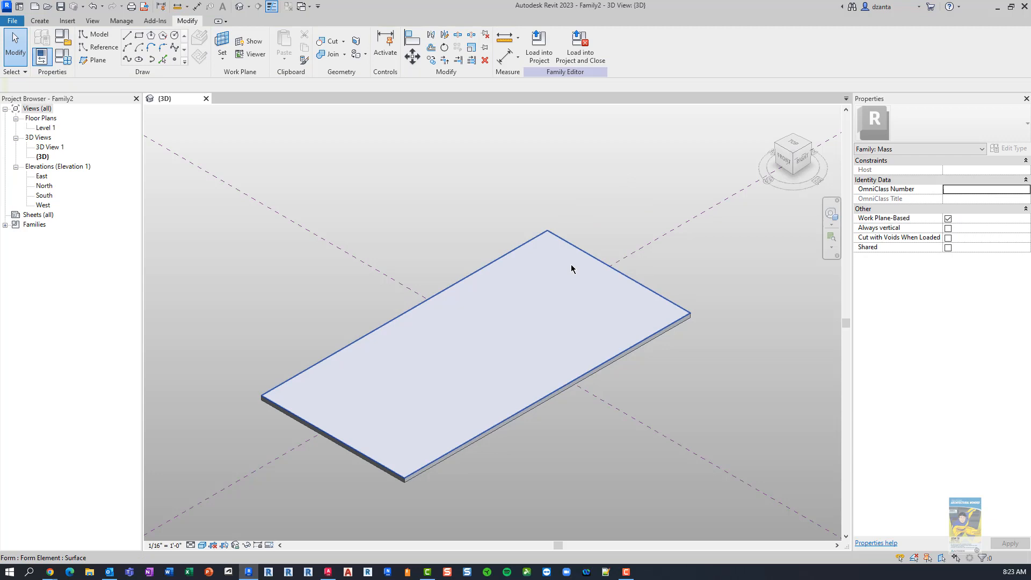
pyautogui.click(544, 332)
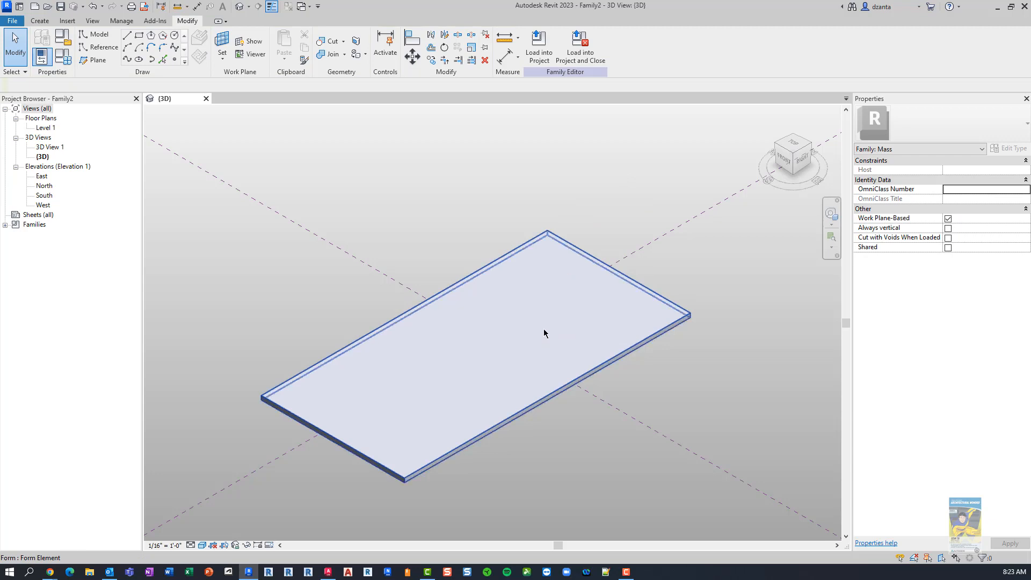
# Add points along the slab form's lower and upper edges.
pyautogui.click(473, 329)
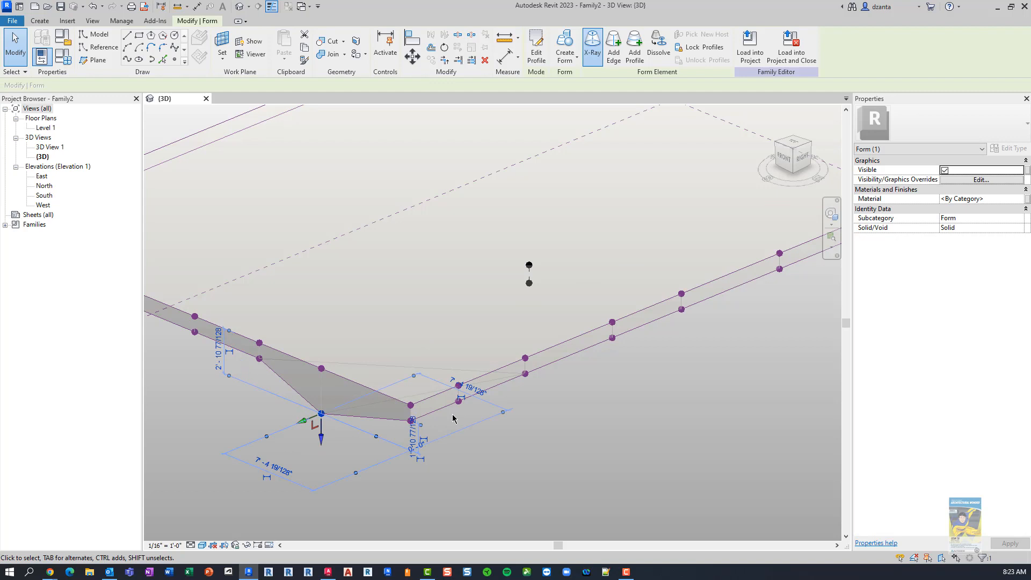
pyautogui.click(525, 358)
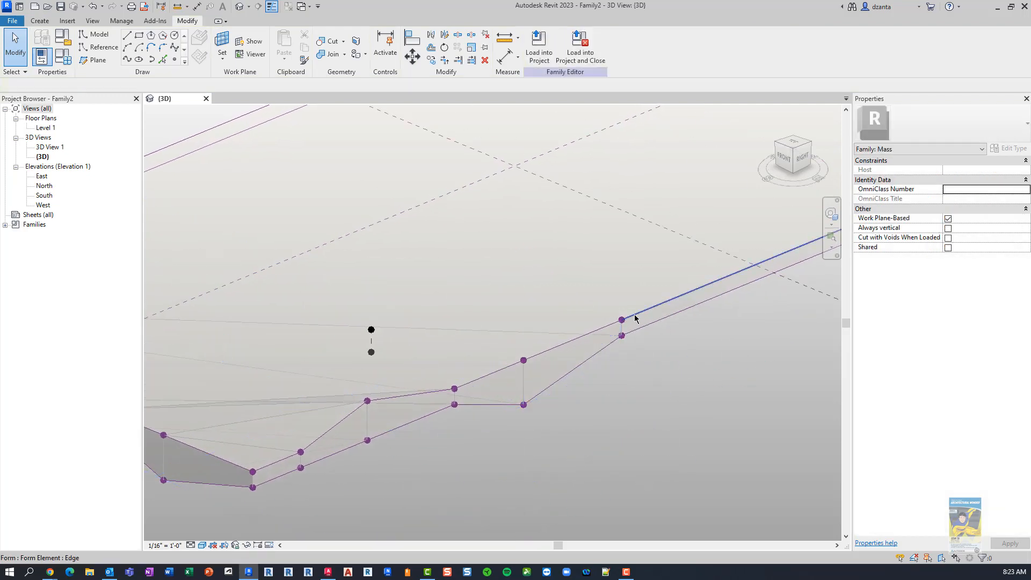
pyautogui.click(620, 319)
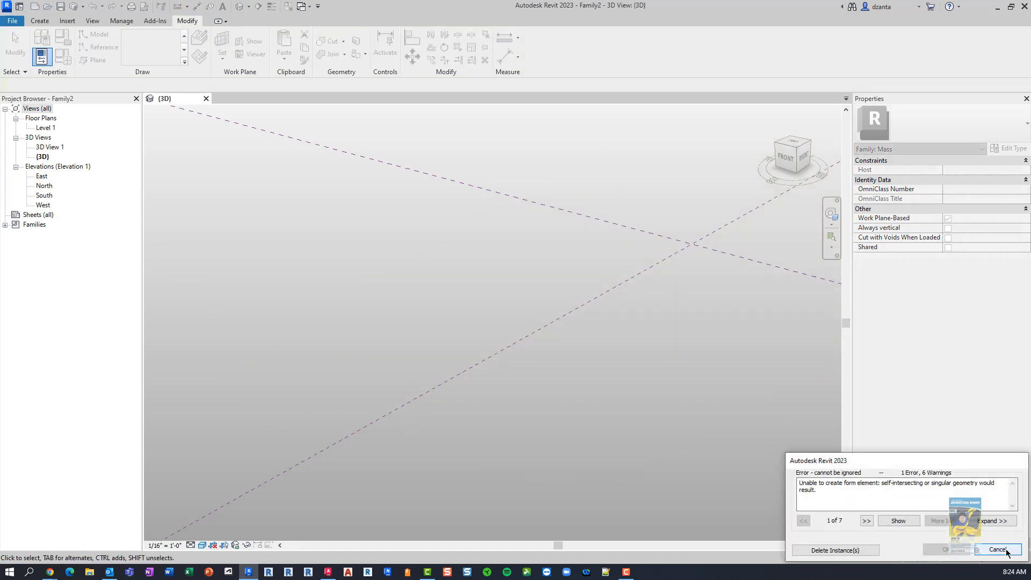
# Dismiss the geometry error, move the underside face, then dismiss the repeat error.
pyautogui.click(997, 550)
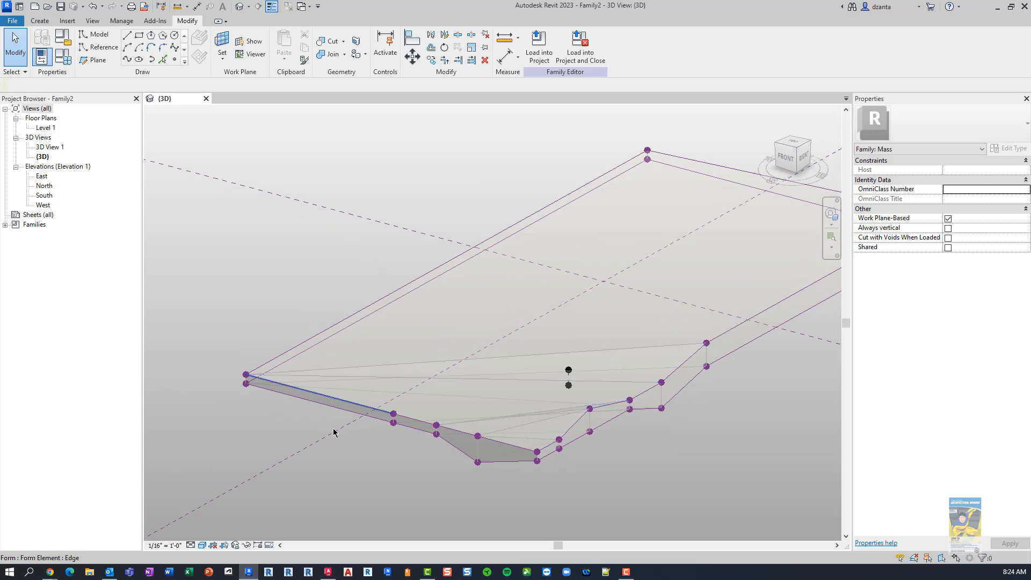
pyautogui.moveTo(296, 394)
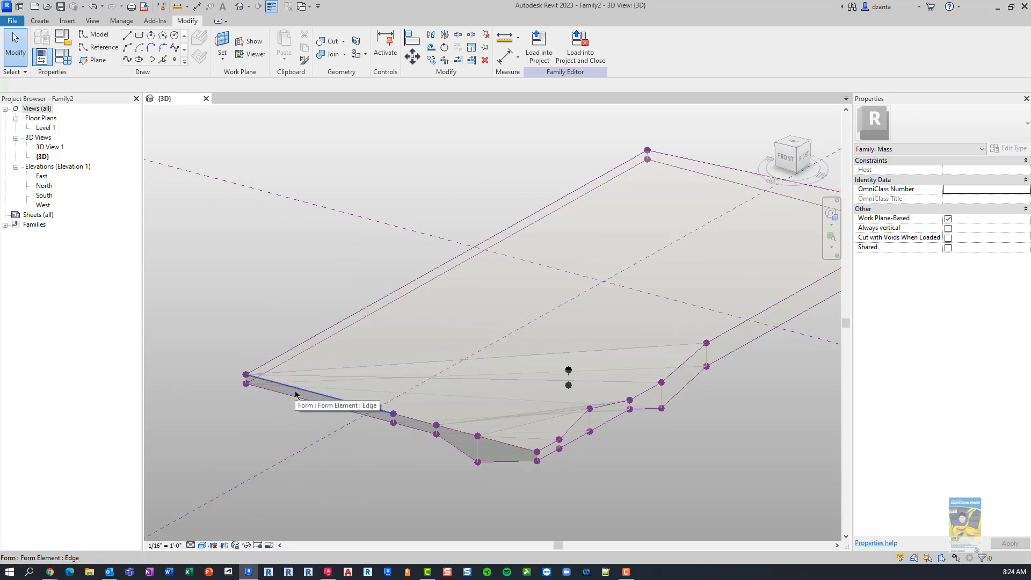
pyautogui.moveTo(308, 352)
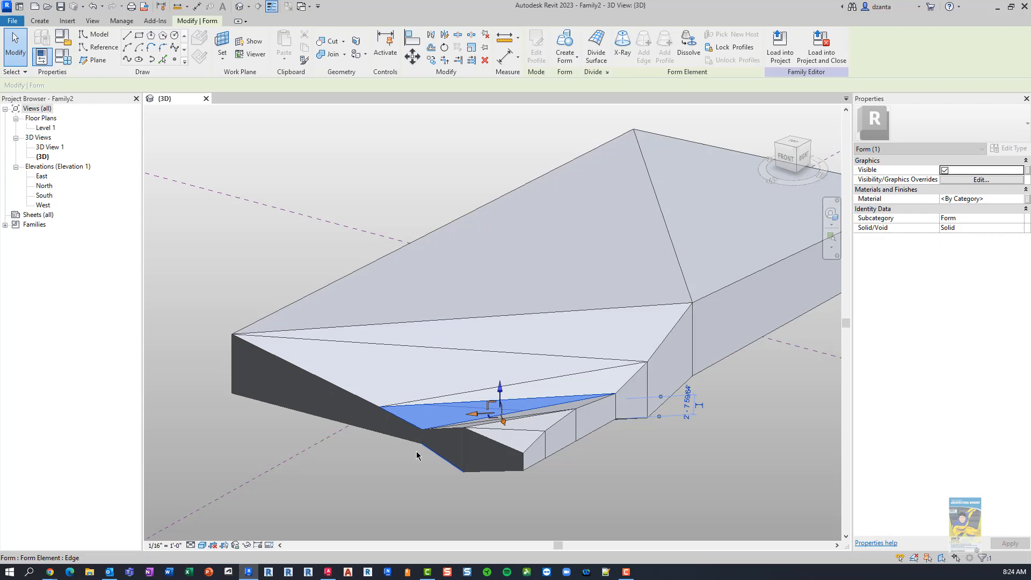
pyautogui.click(395, 290)
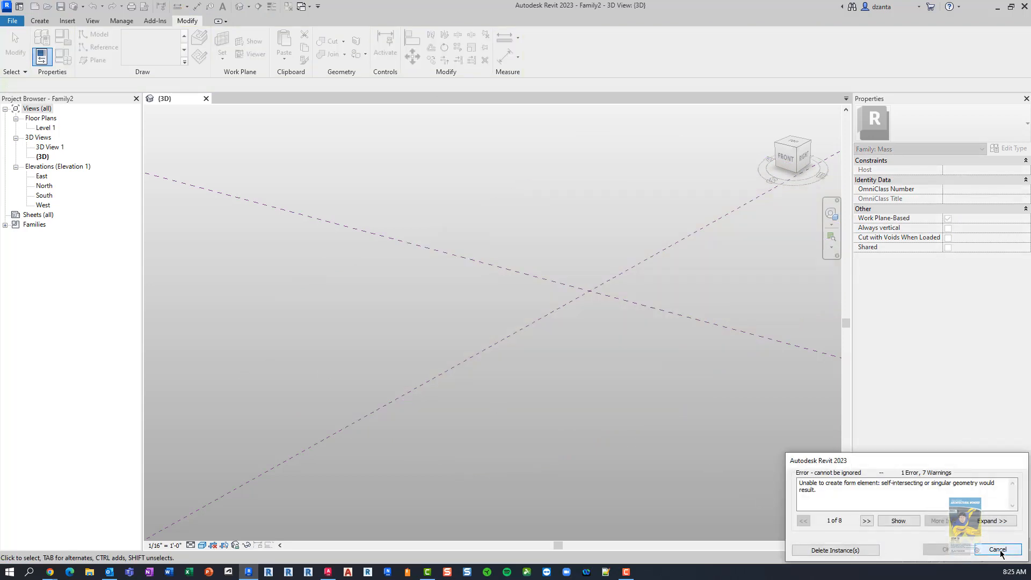
pyautogui.click(996, 550)
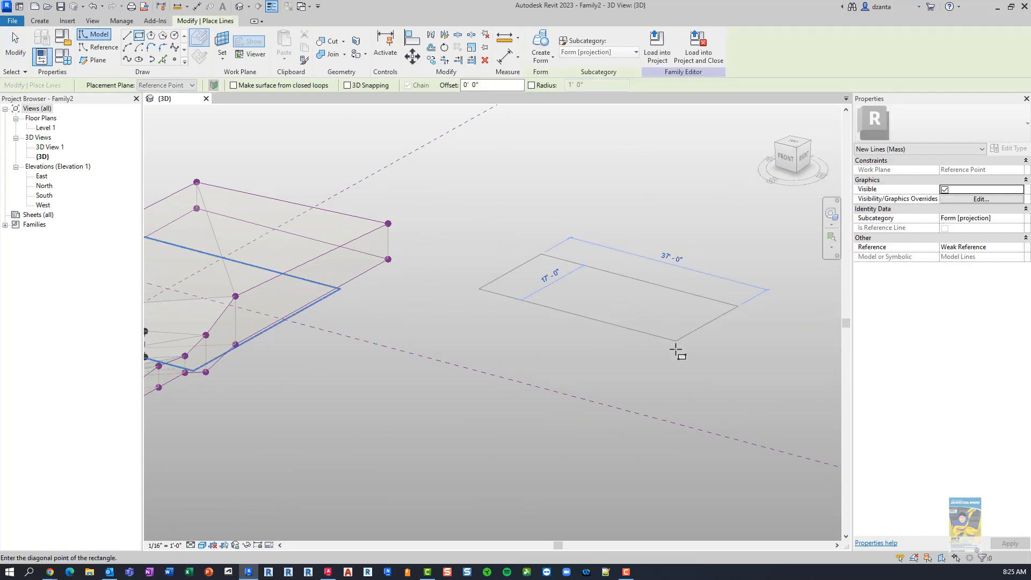
# Complete the second rectangle and extrude it into a solid box.
pyautogui.click(676, 352)
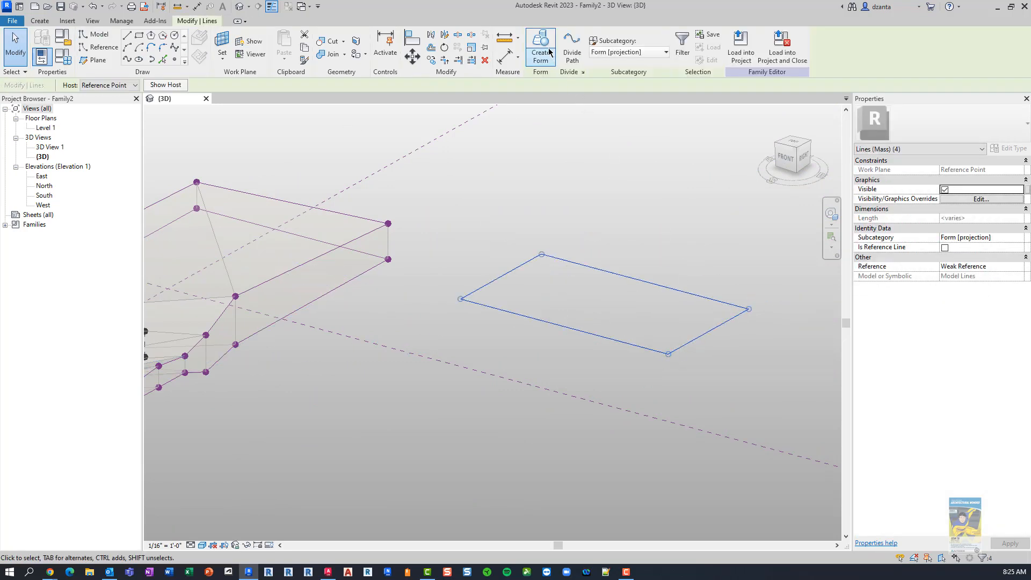
pyautogui.click(540, 48)
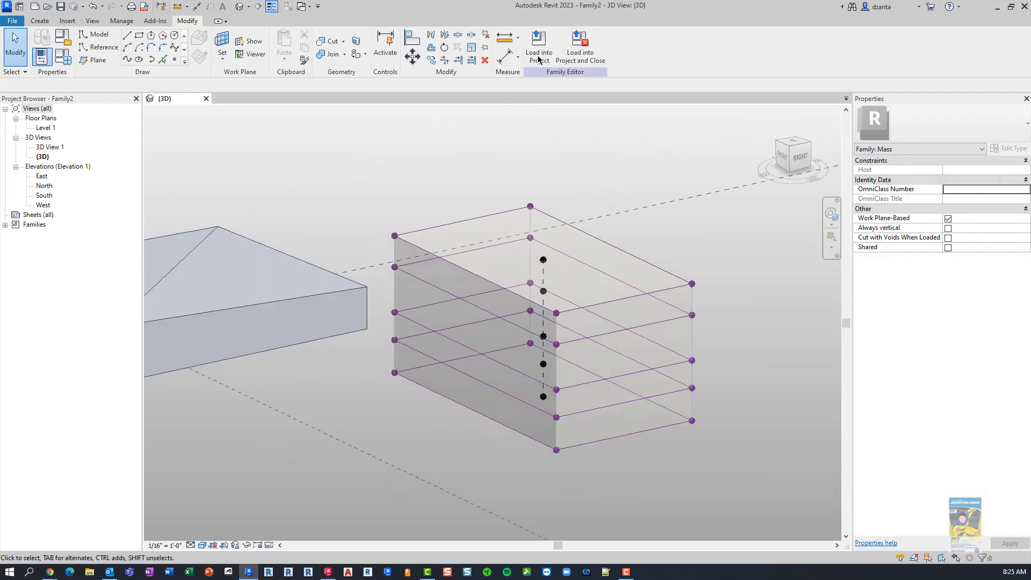
pyautogui.moveTo(512, 216)
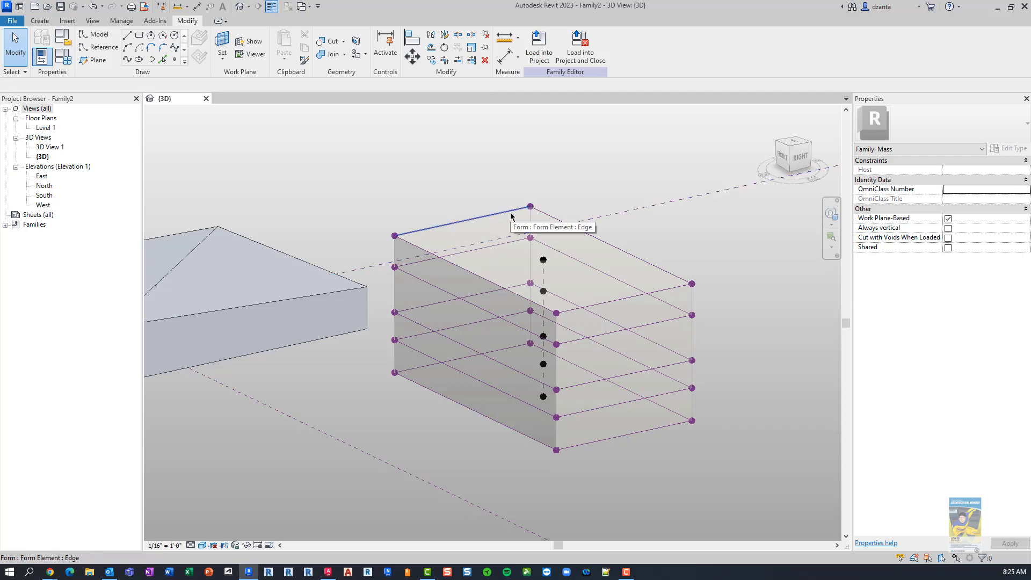
# Add two edges across the second box and drag a bottom corner point to bend its end.
pyautogui.click(530, 207)
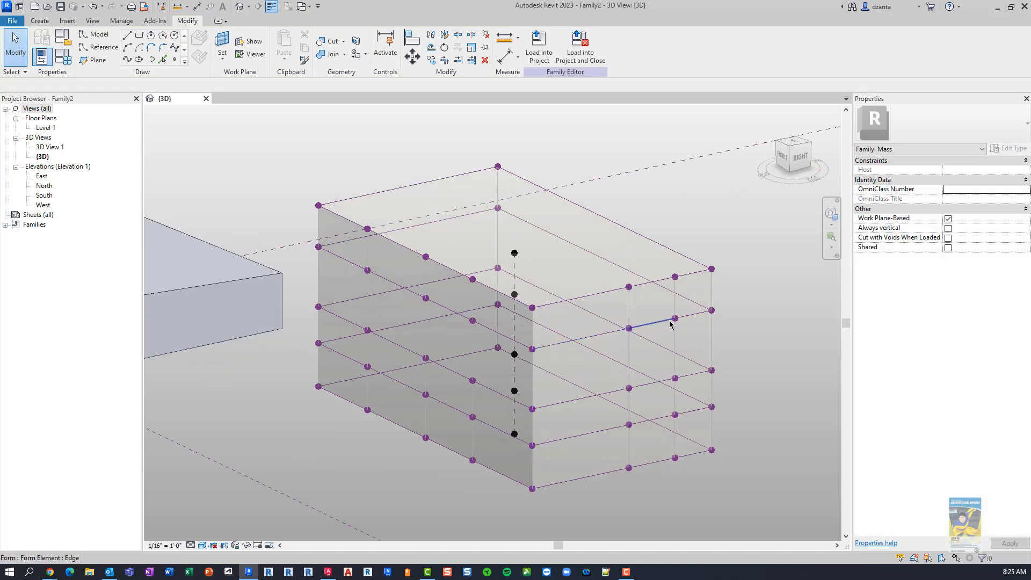
pyautogui.click(670, 322)
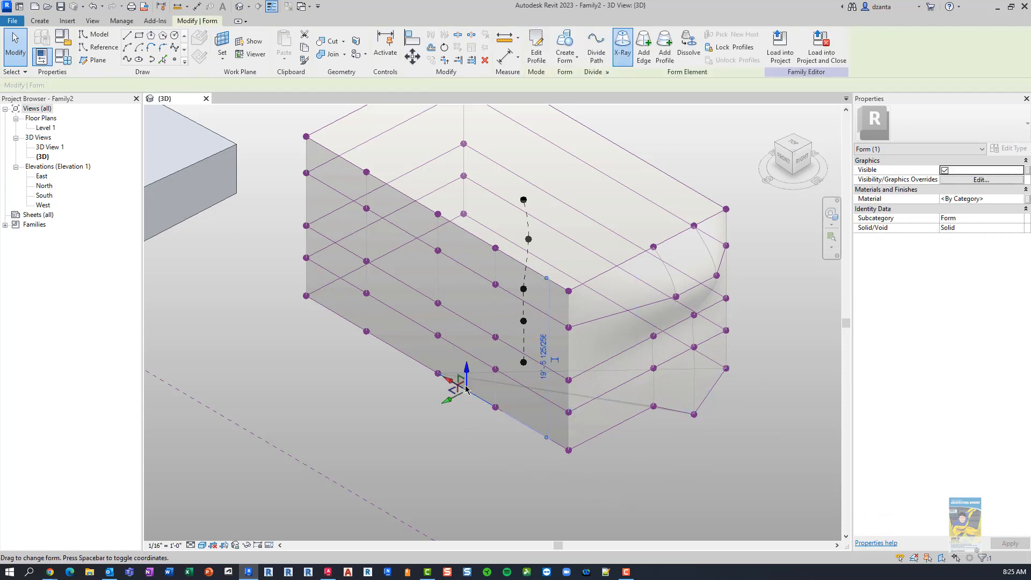
pyautogui.moveTo(467, 374)
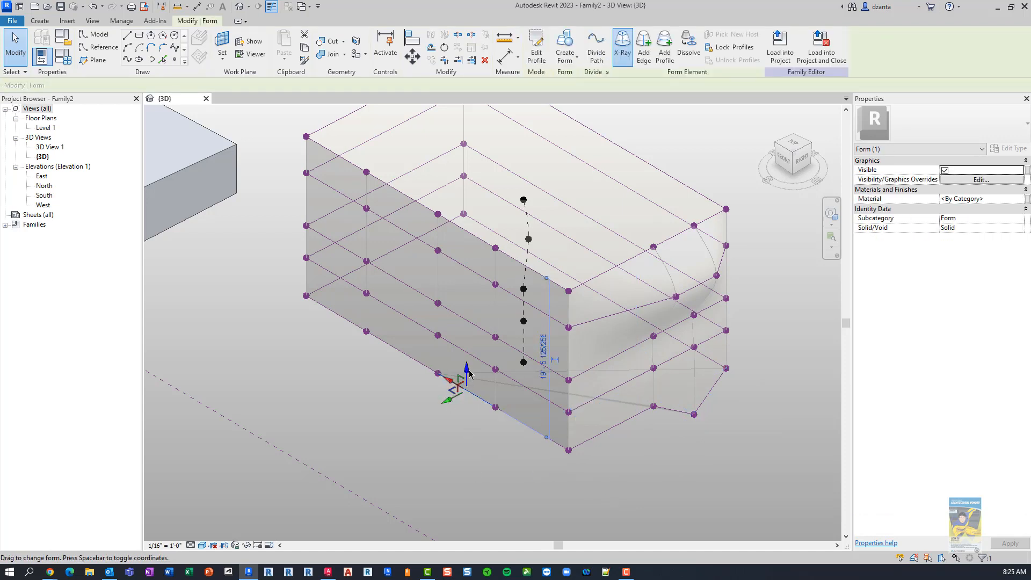
pyautogui.moveTo(466, 372); pyautogui.dragTo(559, 393)
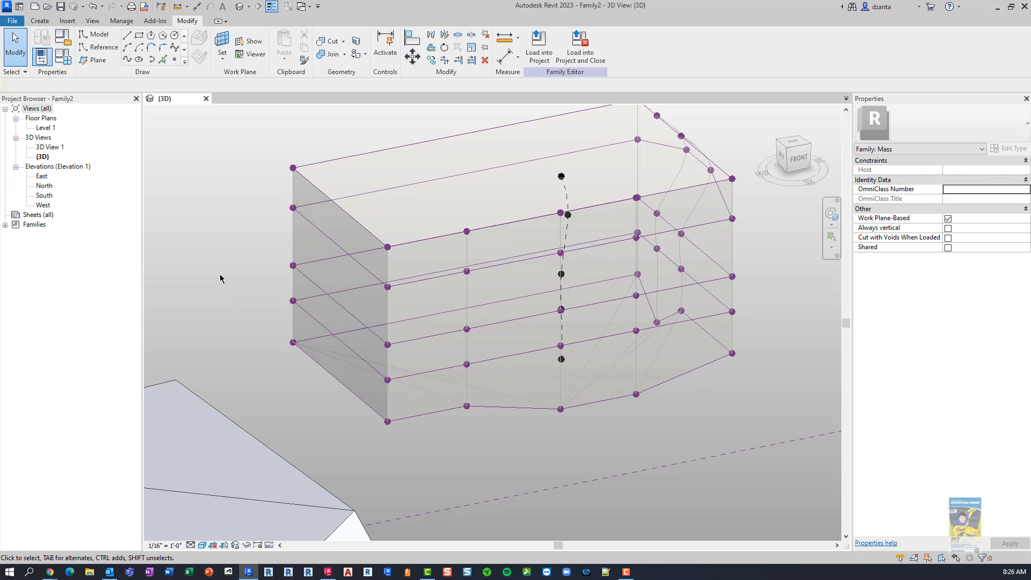
pyautogui.moveTo(510, 396)
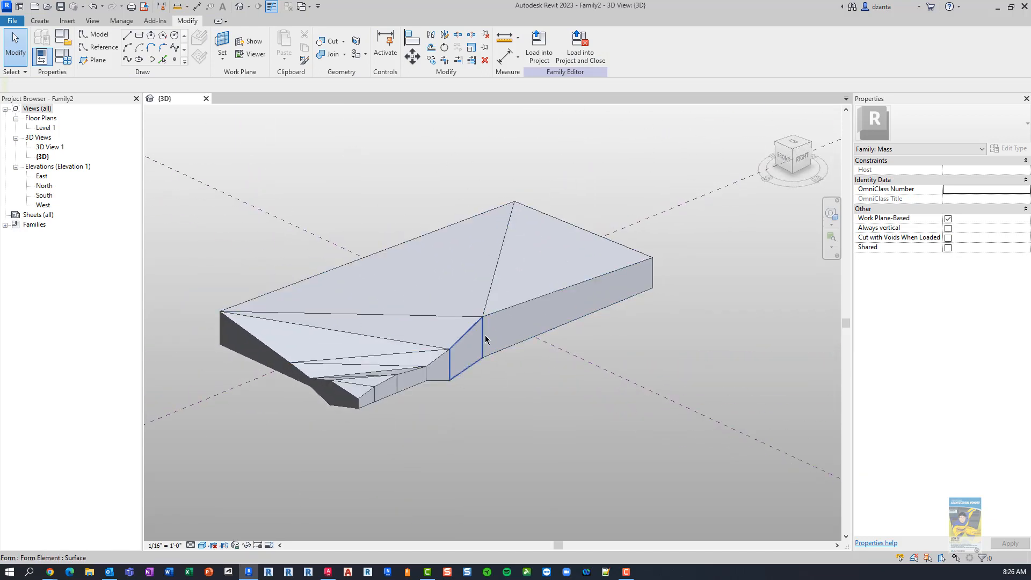
pyautogui.moveTo(485, 342)
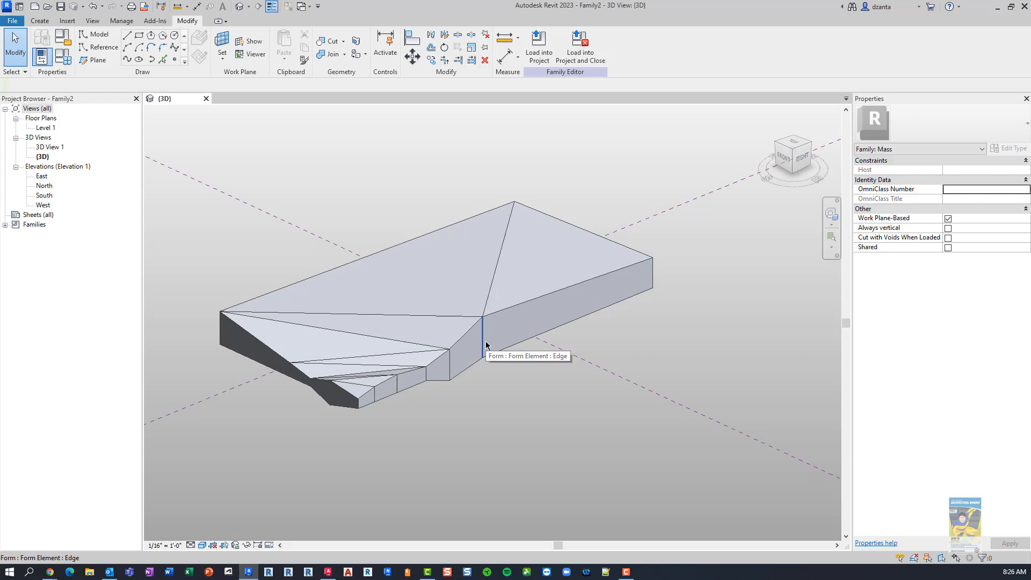
pyautogui.moveTo(206, 99)
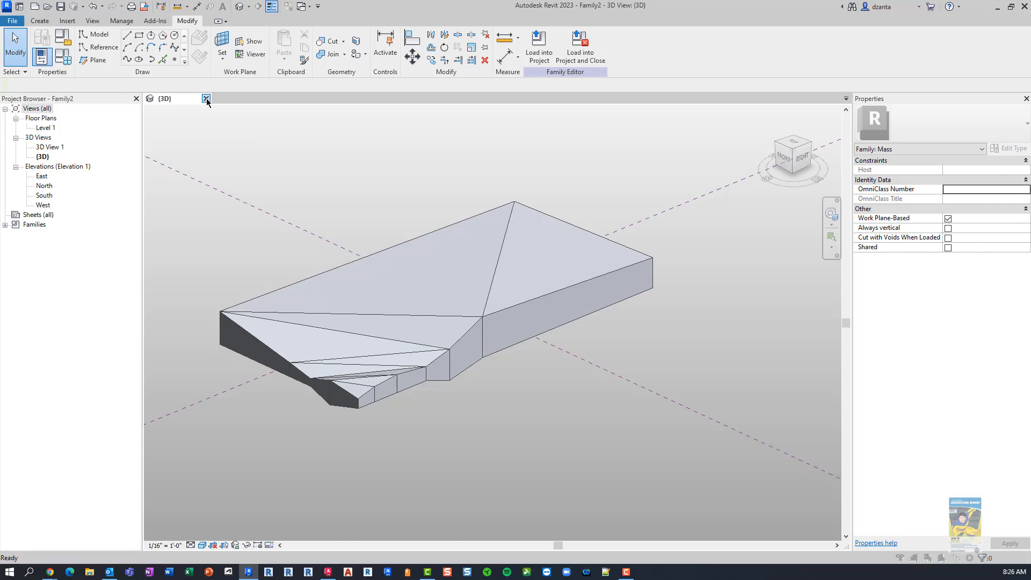
# Close the mass family's {3D} view tab to return to the Home screen.
pyautogui.click(206, 99)
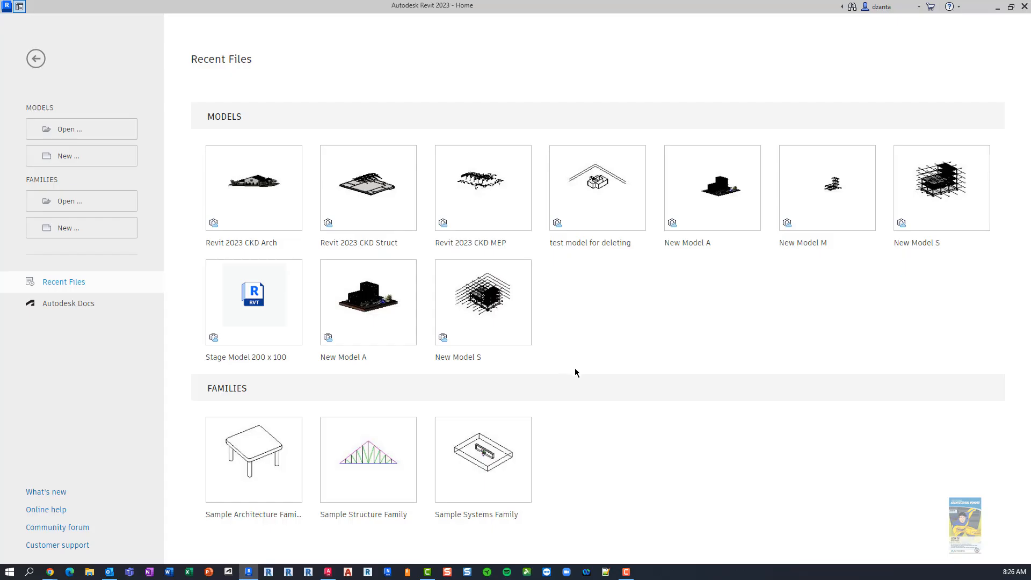
pyautogui.moveTo(679, 372)
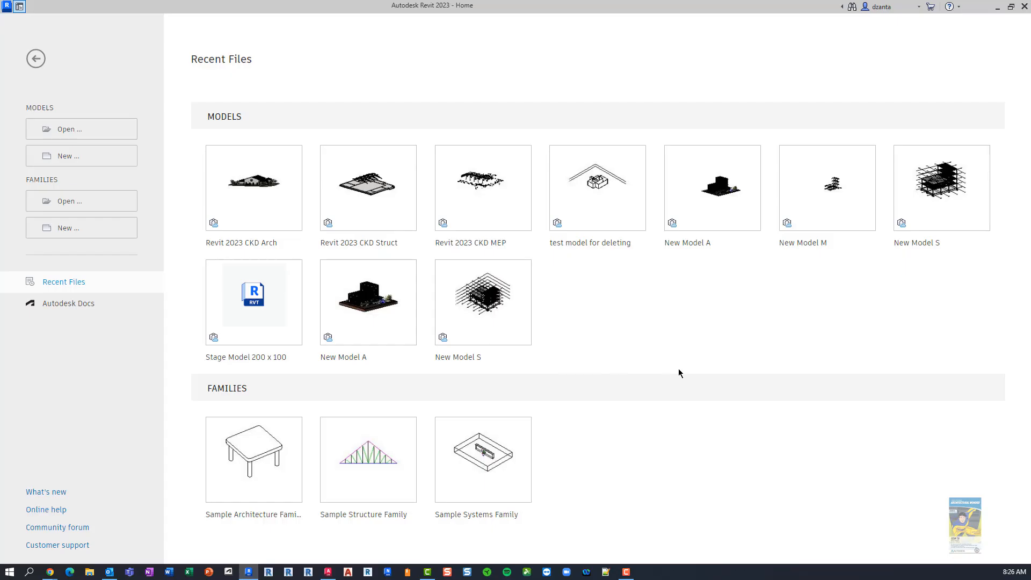